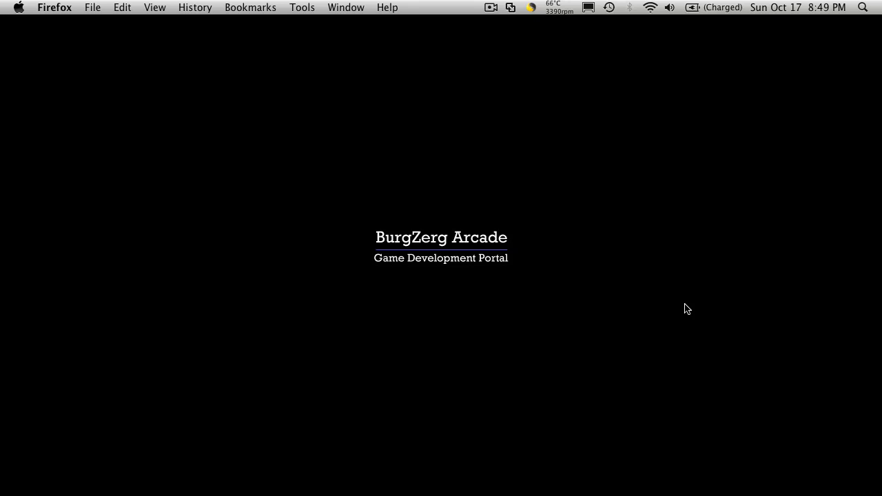
{"action": "mouse_move", "coordinate": [626, 159]}
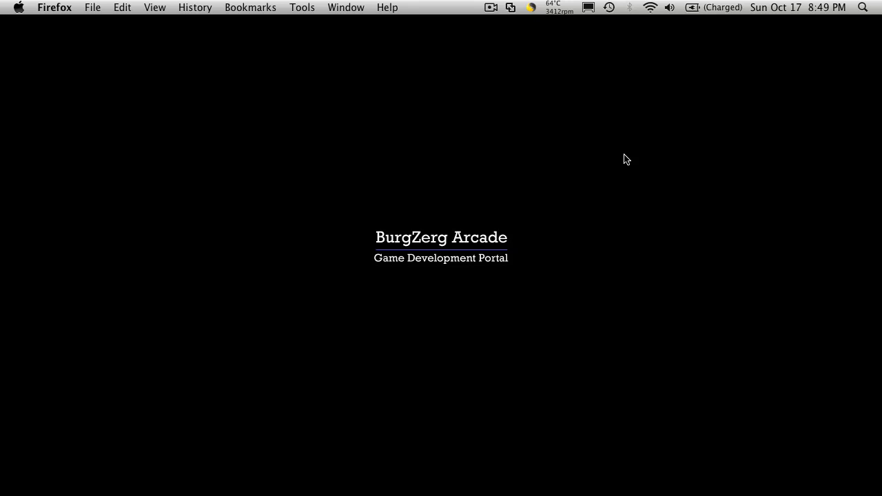
{"action": "mouse_move", "coordinate": [482, 127]}
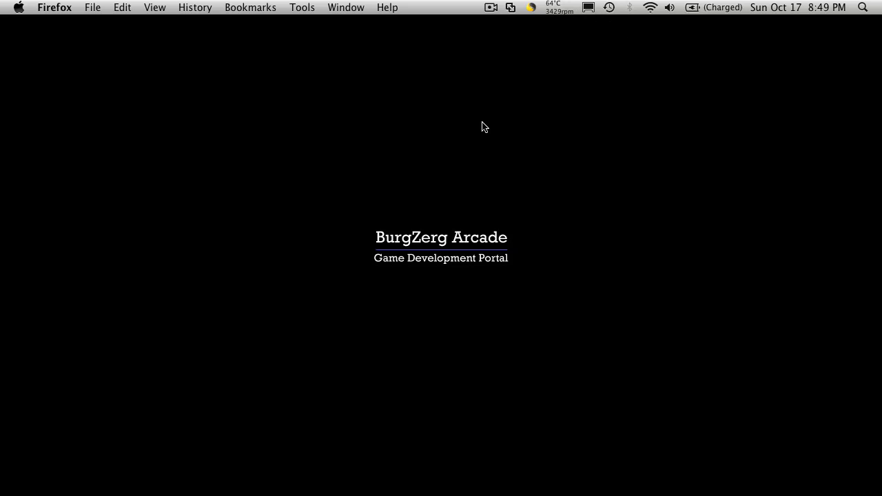
{"action": "mouse_move", "coordinate": [415, 222]}
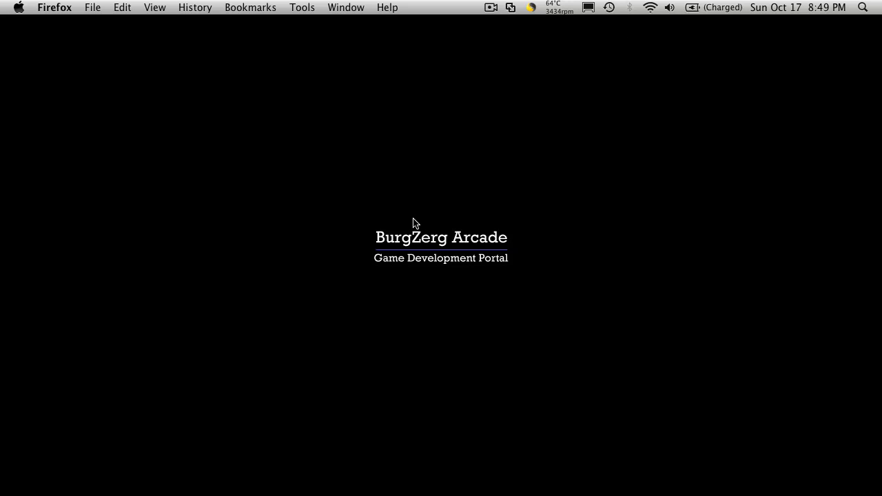
{"action": "mouse_move", "coordinate": [471, 448]}
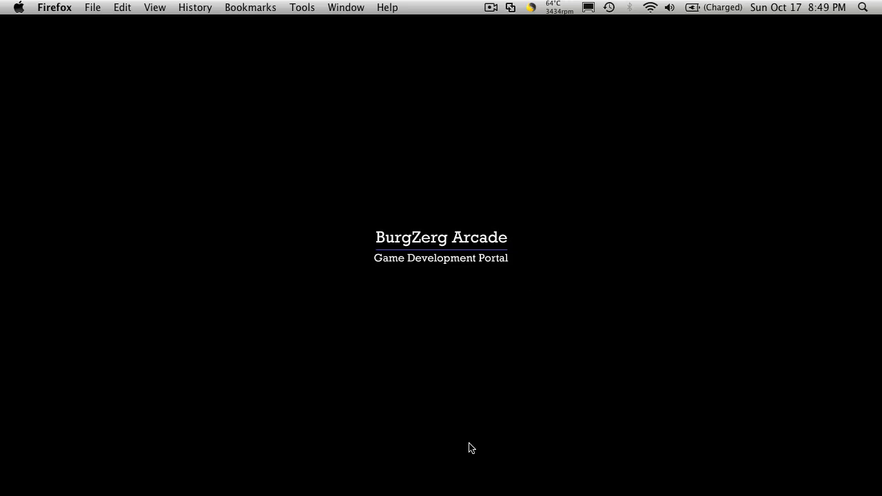
Switch to Unity and create a C# script named Weapon inside the Items folder.
{"action": "left_click", "coordinate": [341, 474]}
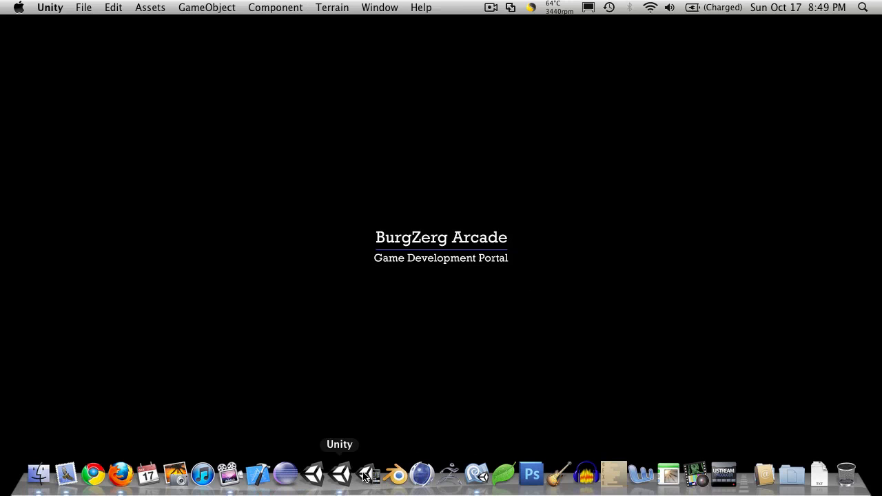
{"action": "left_click", "coordinate": [342, 474]}
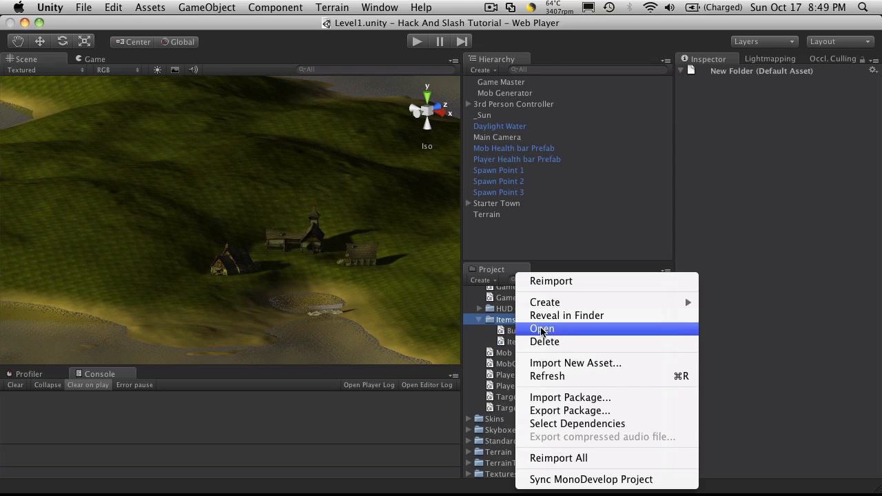
{"action": "mouse_move", "coordinate": [544, 302]}
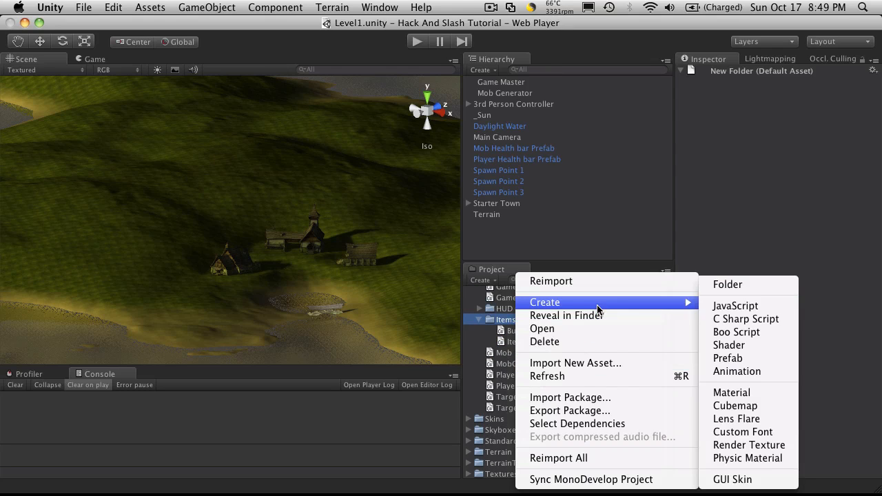
{"action": "left_click", "coordinate": [739, 320]}
{"action": "type", "text": "Weapon"}
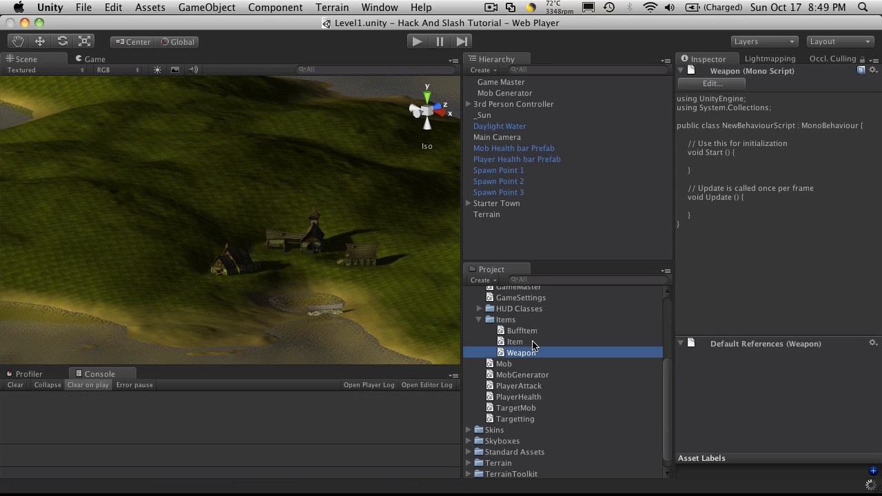
Open Weapon.cs, declare class Weapon : BuffItem, and delete the Start and Update methods.
{"action": "double_click", "coordinate": [522, 331]}
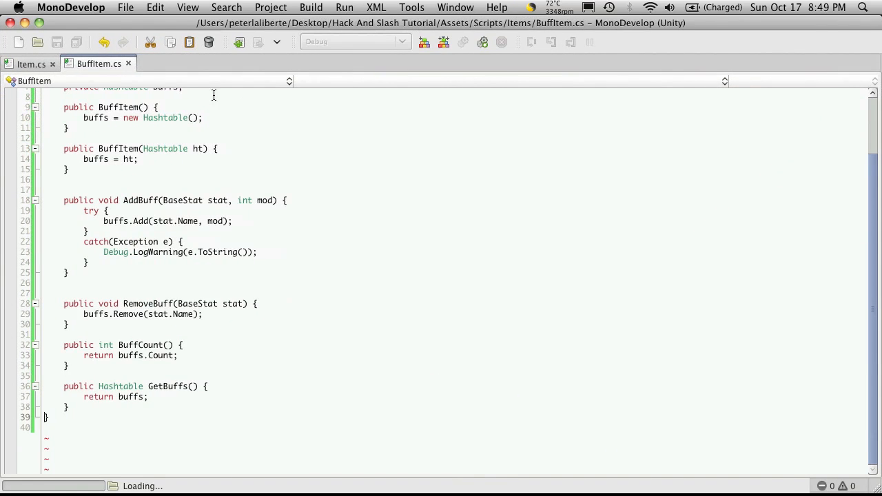
{"action": "left_click", "coordinate": [174, 64]}
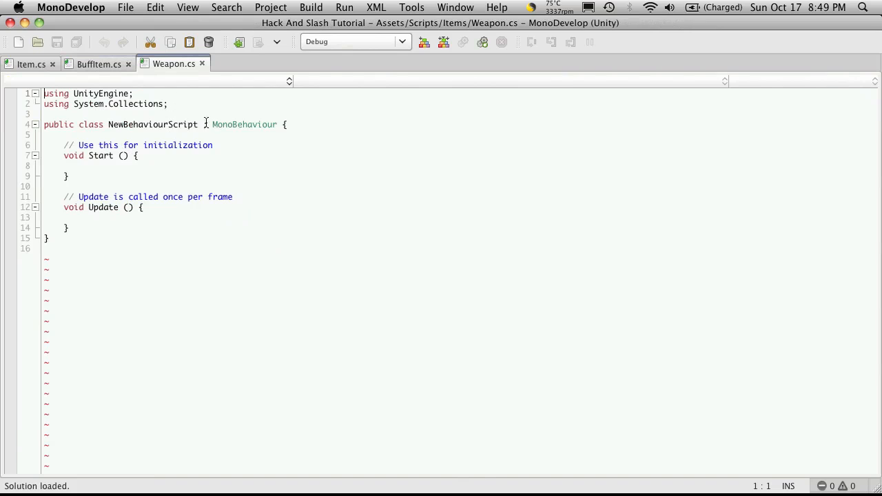
{"action": "double_click", "coordinate": [244, 124]}
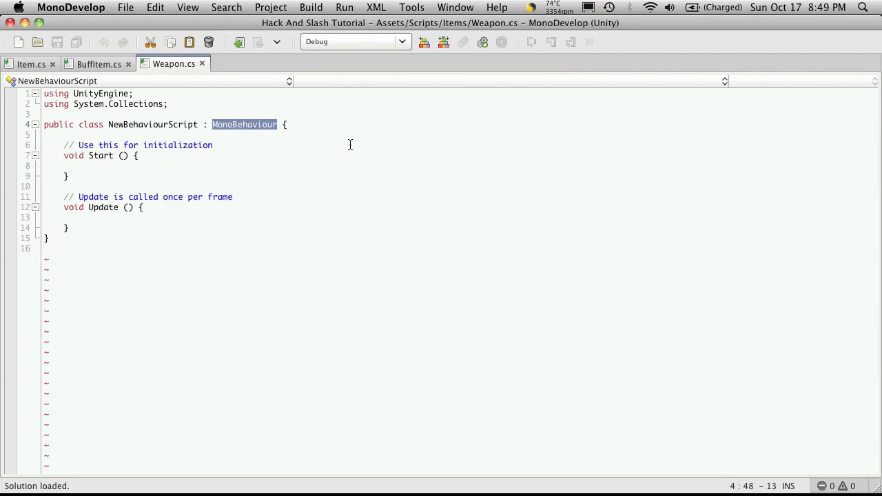
{"action": "type", "text": "BuffItem {"}
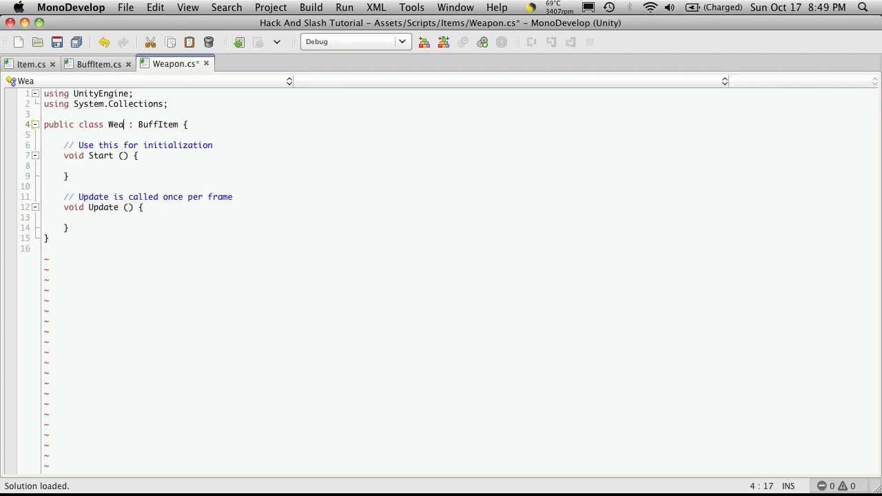
{"action": "type", "text": "pon"}
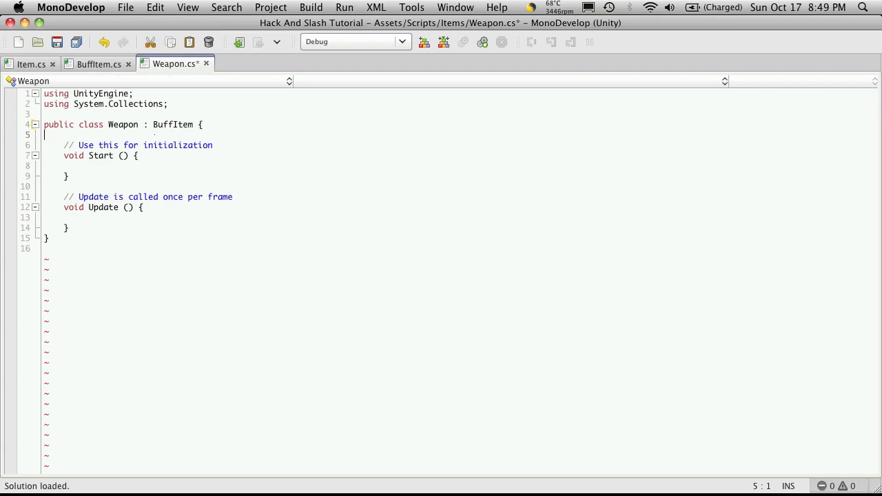
{"action": "left_click_drag", "start_coordinate": [46, 134], "coordinate": [65, 228]}
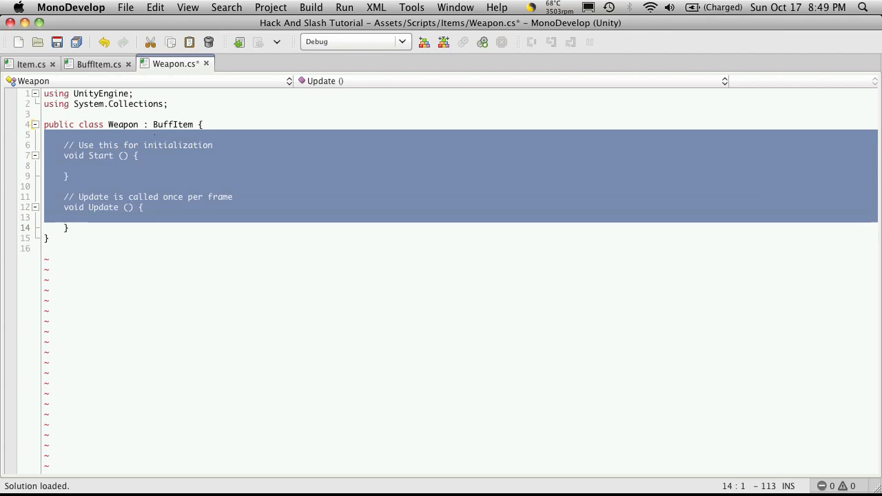
{"action": "key", "text": "Delete"}
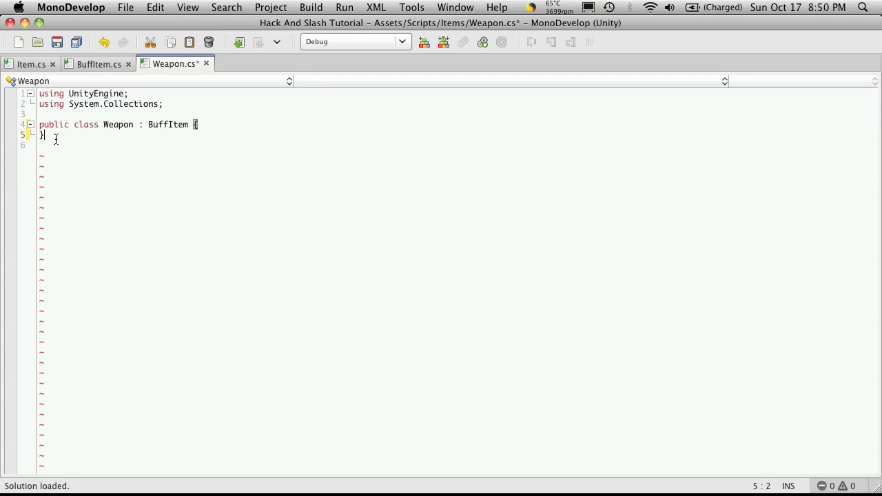
Declare a DamageType enum below the class with Bludgeon, Pierce and Slash.
{"action": "key", "text": "Return"}
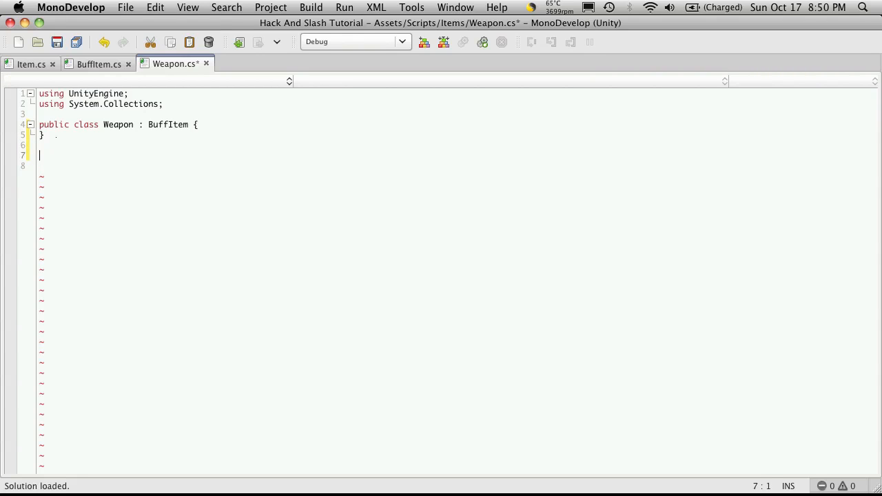
{"action": "type", "text": "D"}
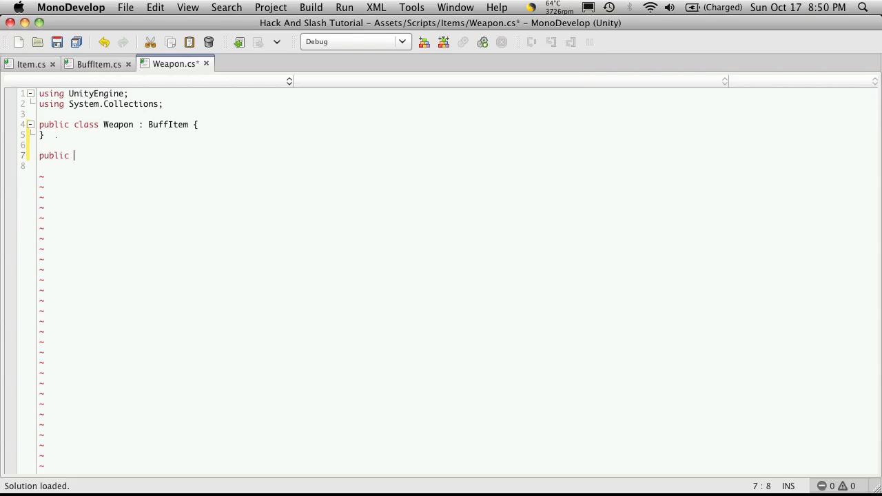
{"action": "type", "text": "enum"}
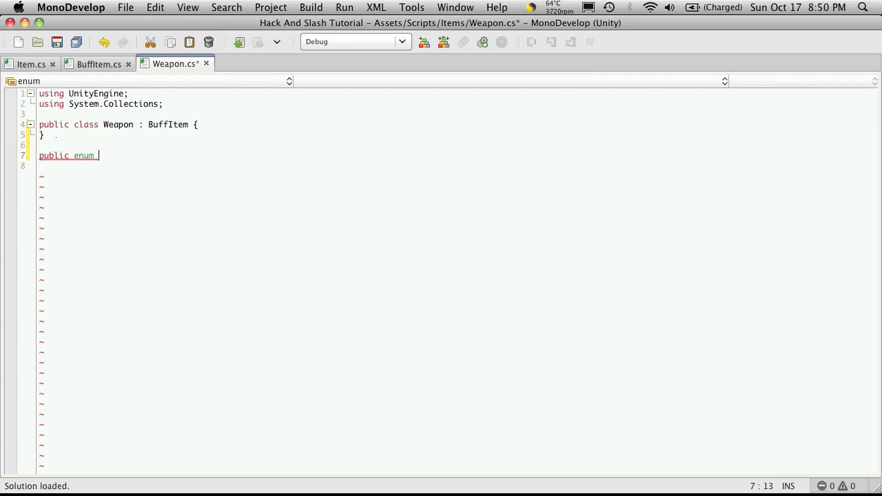
{"action": "type", "text": "Dam"}
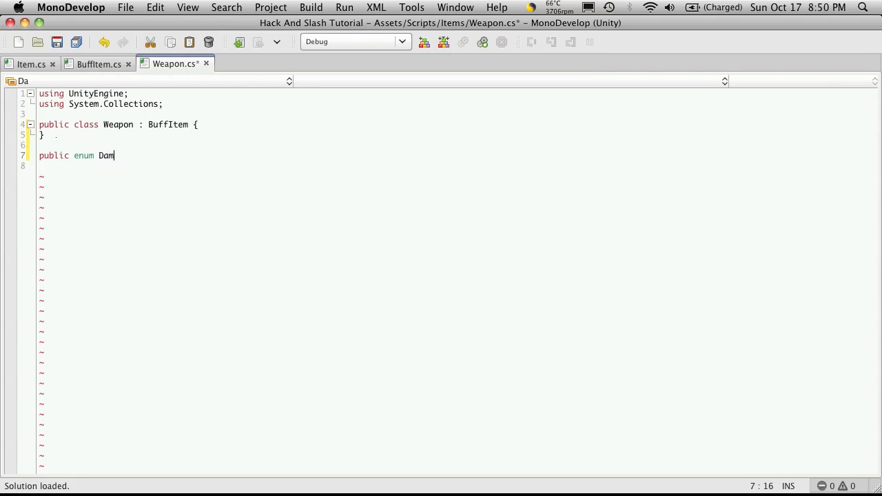
{"action": "type", "text": "ageType"}
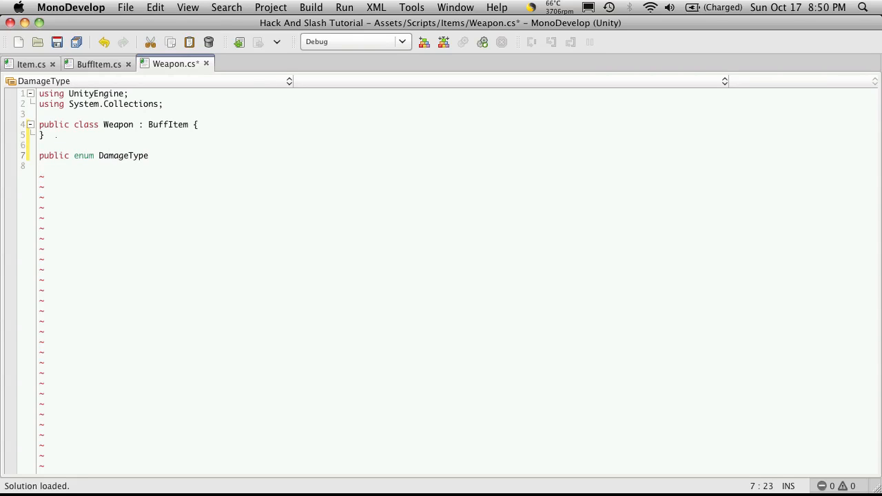
{"action": "type", "text": "{"}
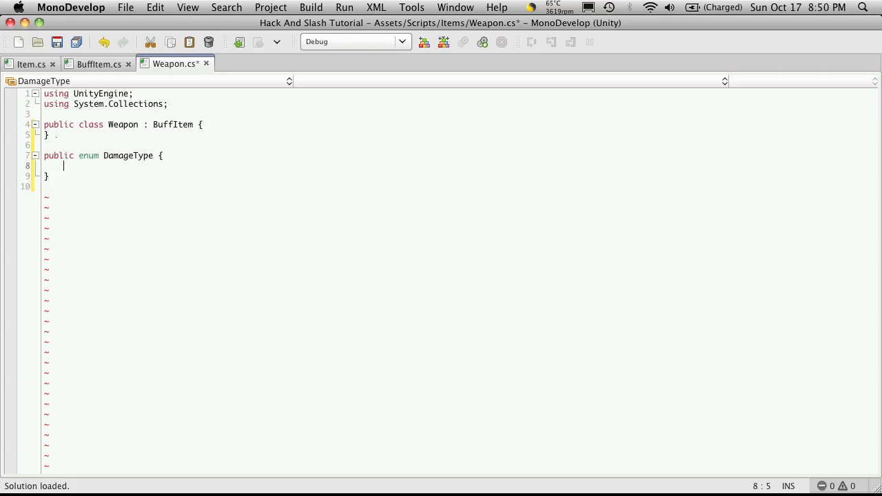
{"action": "type", "text": "B"}
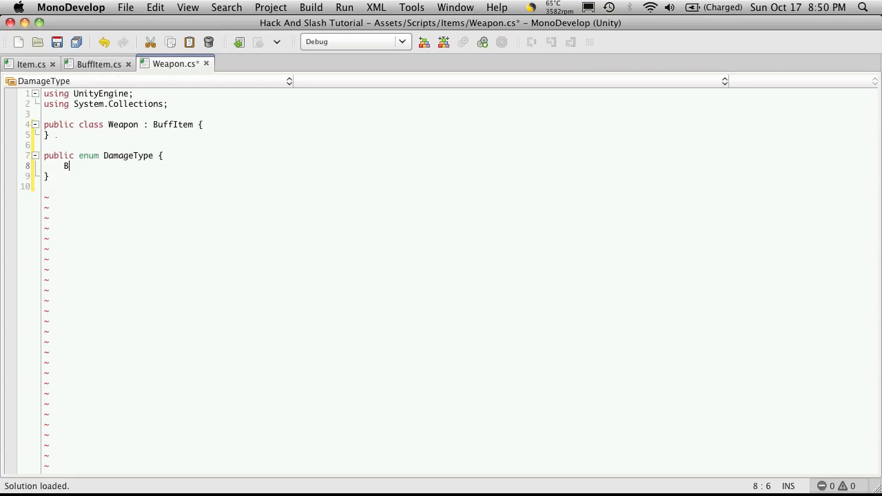
{"action": "type", "text": "ludge"}
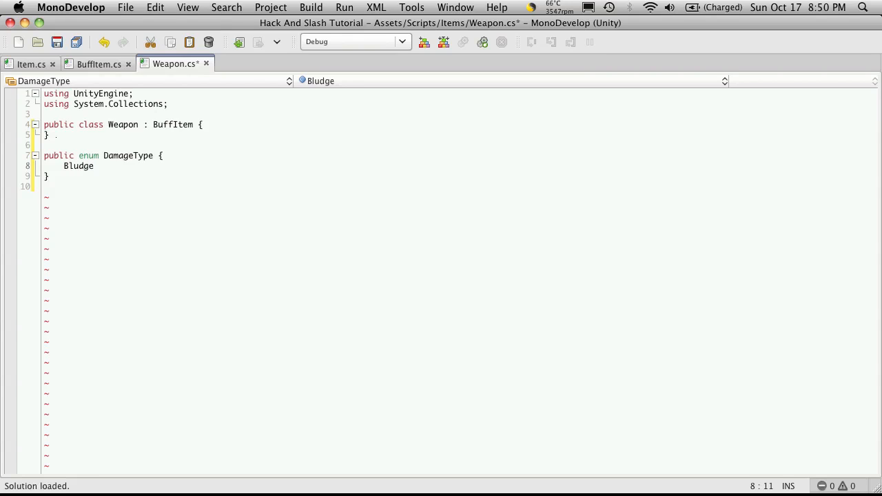
{"action": "type", "text": "on"}
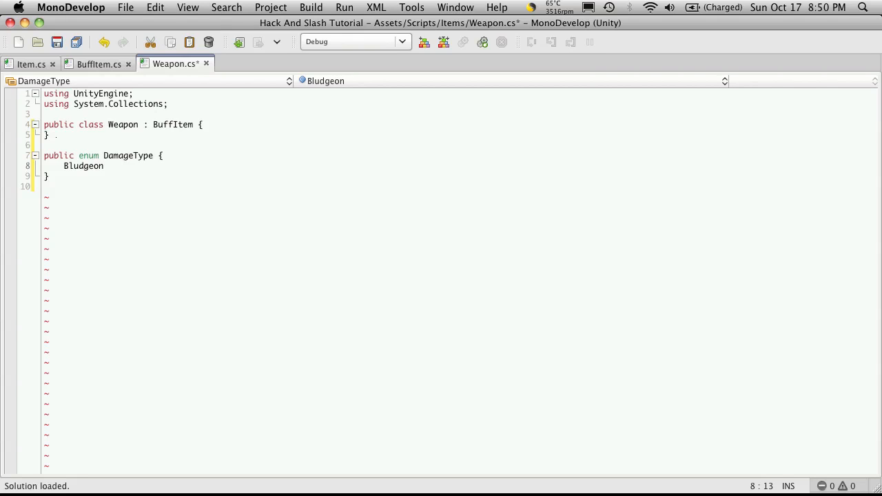
{"action": "type", "text": ","}
{"action": "type", "text": "P"}
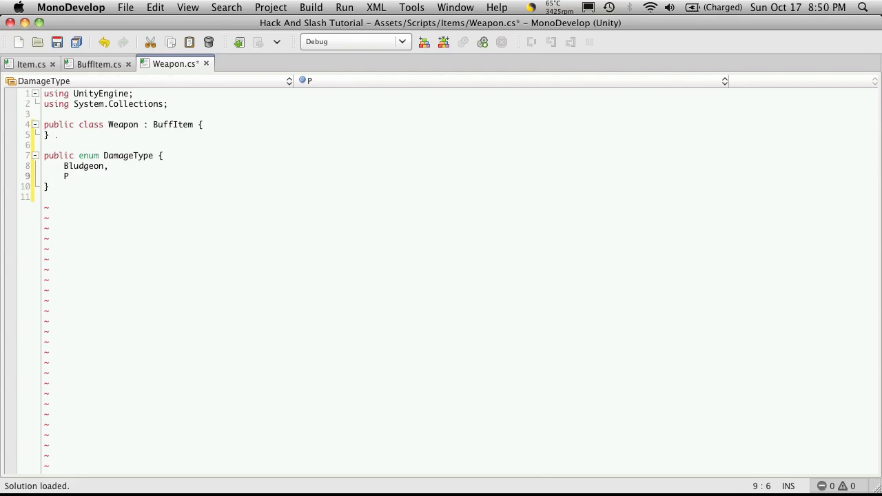
{"action": "type", "text": "ierce,"}
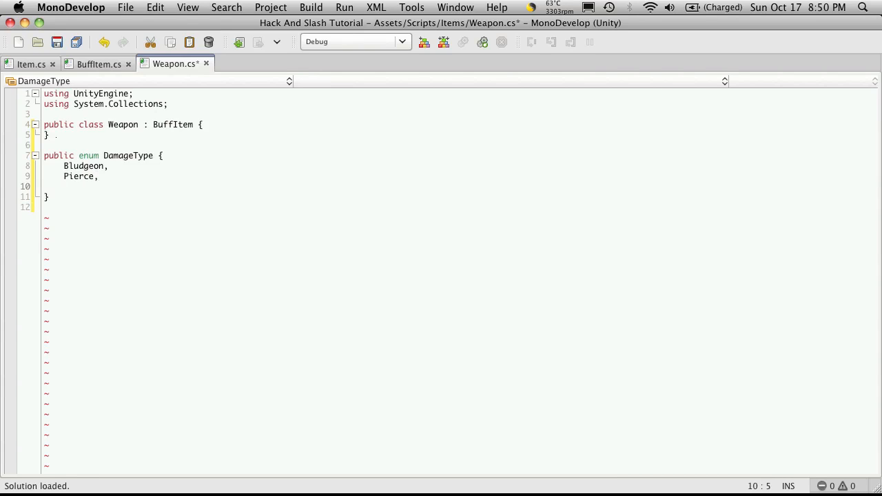
{"action": "type", "text": "Slash,"}
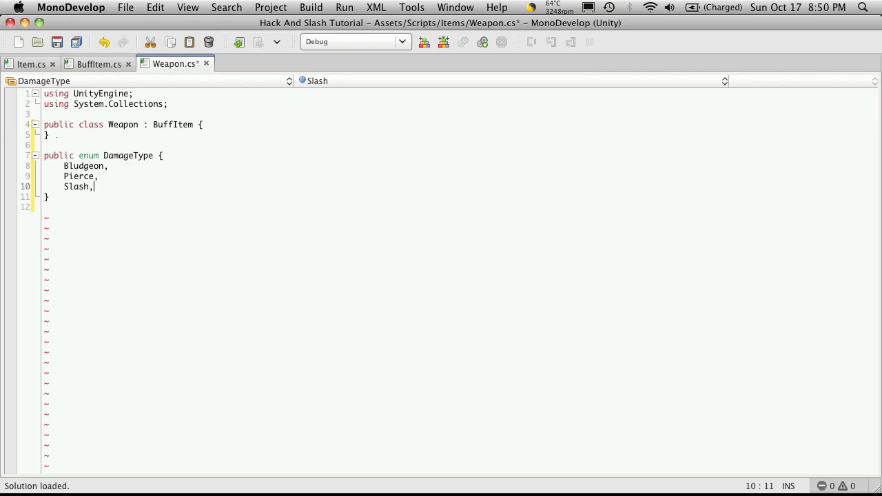
Add Fire, Ice, Lightning and Acid to DamageType and save Weapon.cs.
{"action": "key", "text": "Return"}
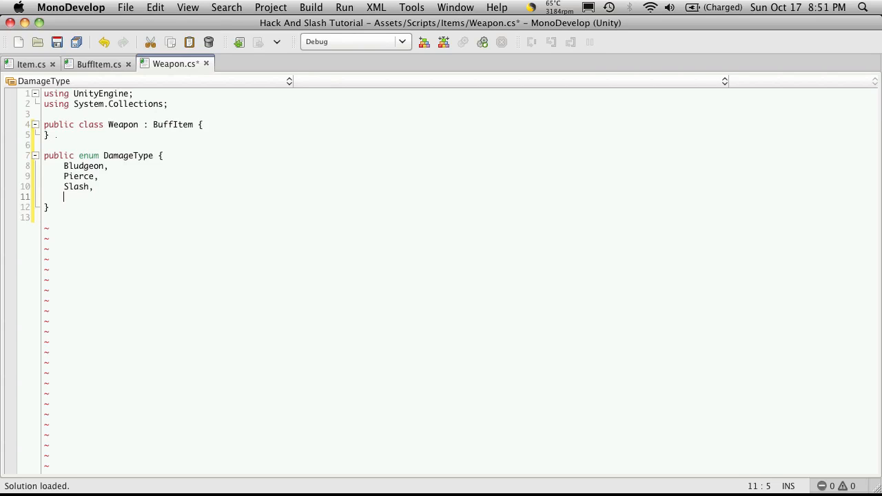
{"action": "type", "text": "Fire,"}
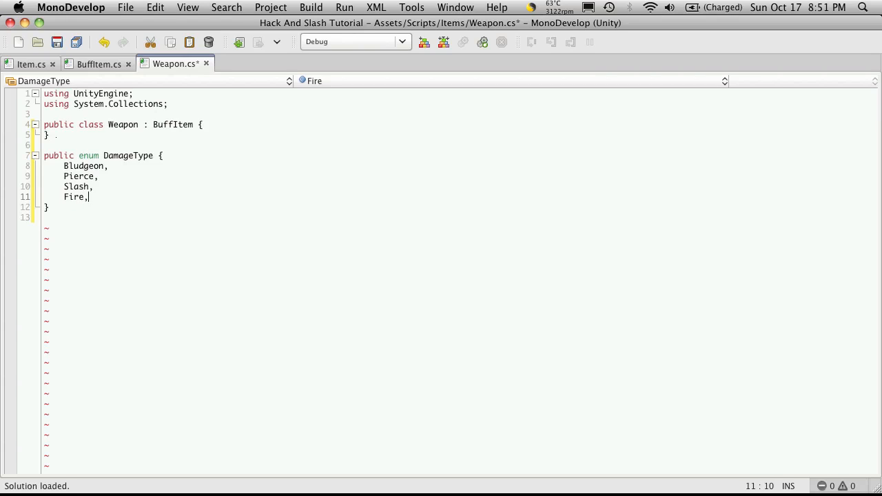
{"action": "type", "text": "Ice,"}
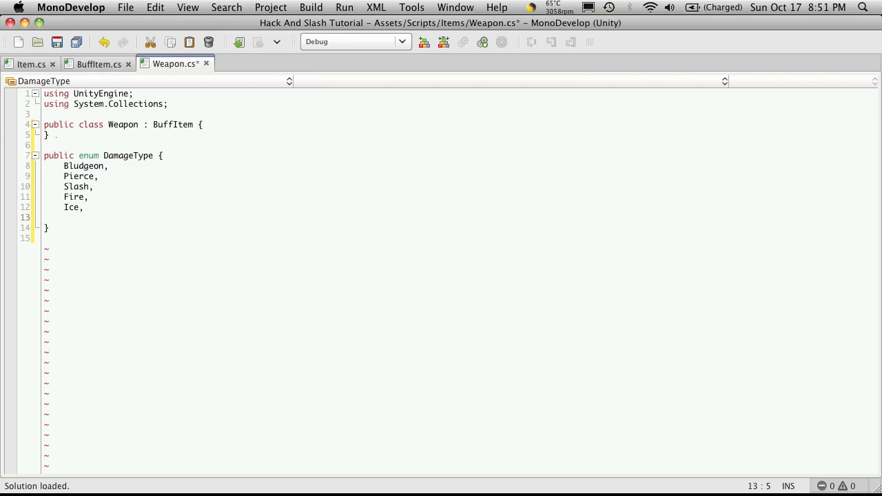
{"action": "type", "text": "Lightning,"}
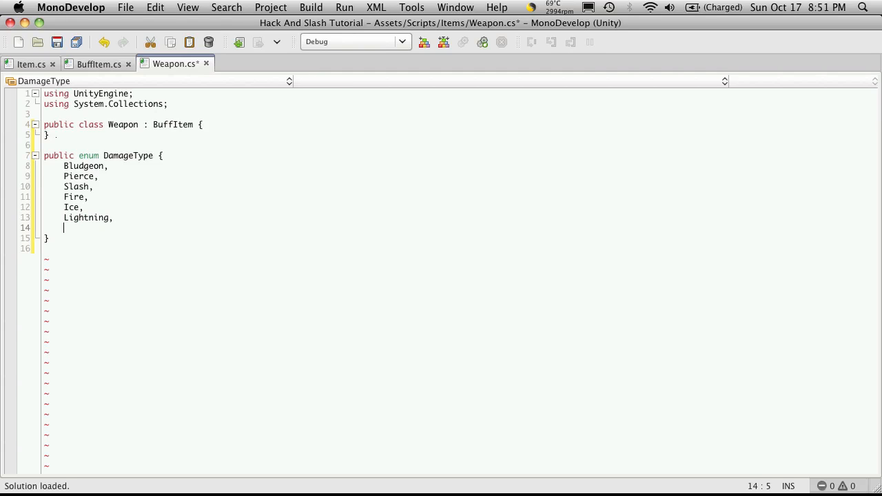
{"action": "type", "text": "Acid"}
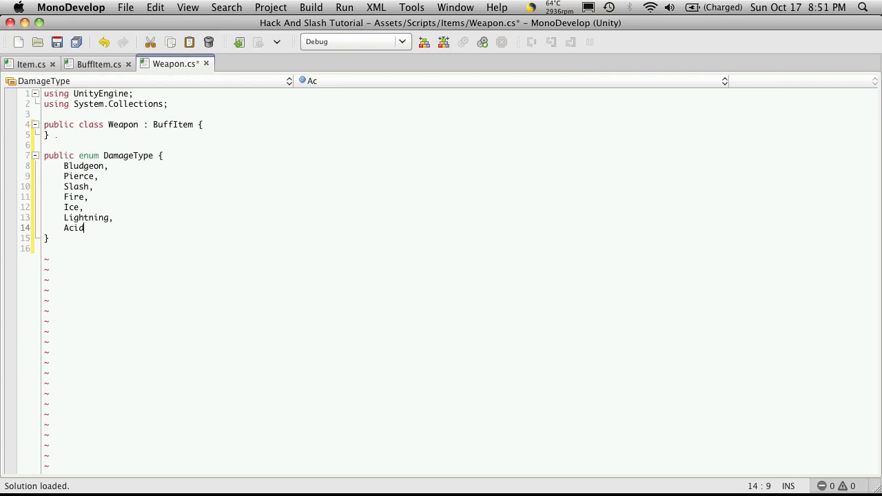
{"action": "key", "text": "cmd+s"}
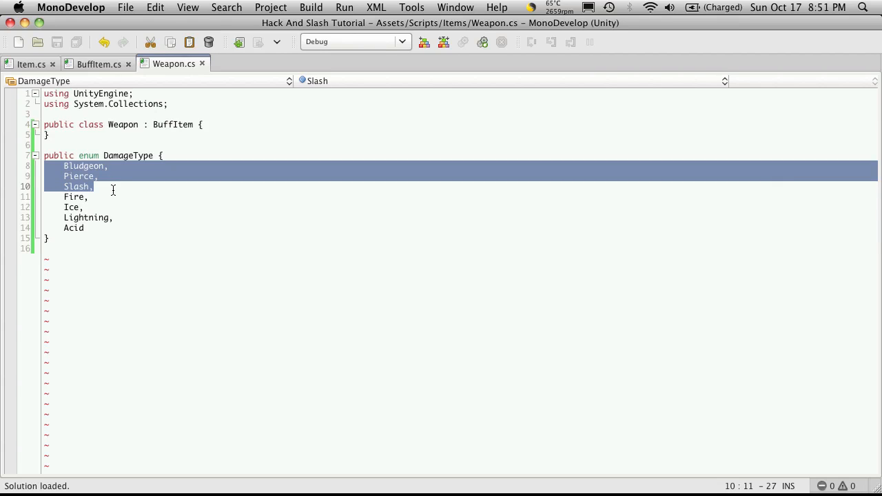
{"action": "left_click", "coordinate": [94, 186]}
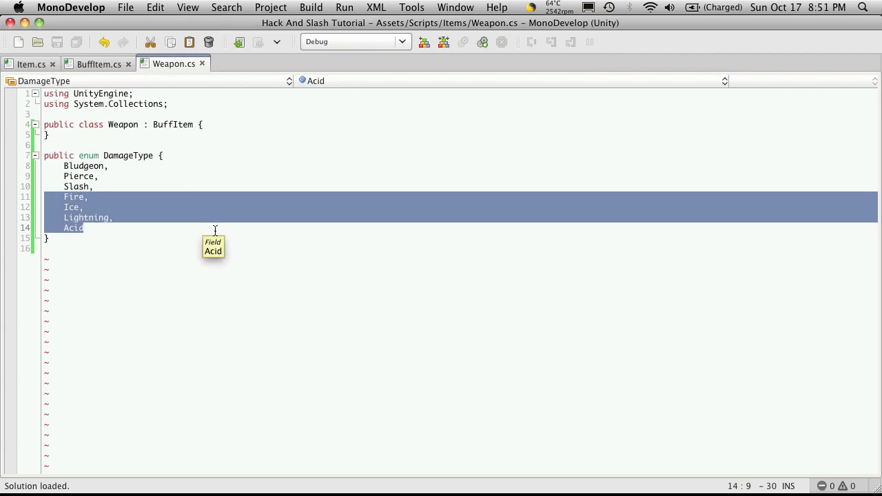
{"action": "mouse_move", "coordinate": [195, 273]}
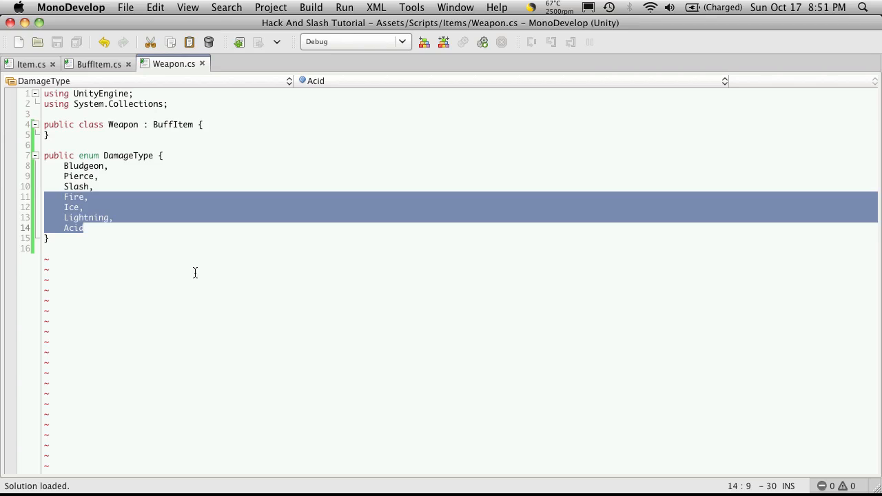
{"action": "left_click", "coordinate": [81, 228]}
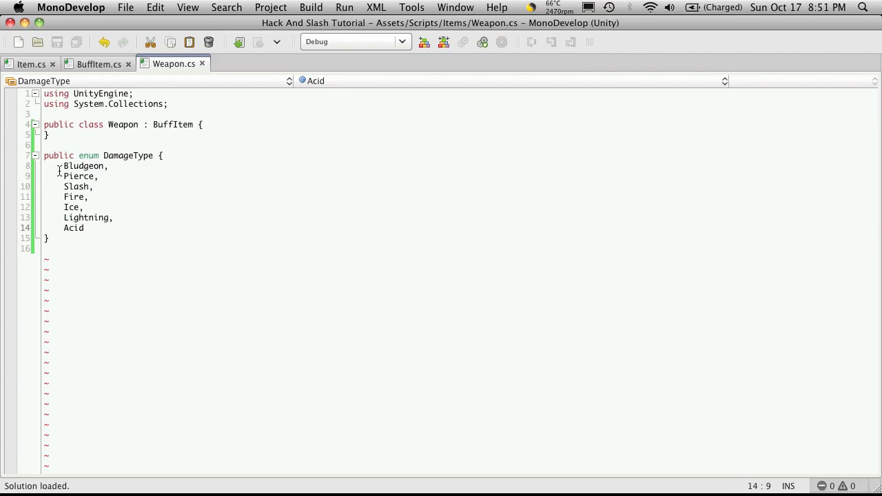
{"action": "left_click_drag", "start_coordinate": [63, 165], "coordinate": [48, 237]}
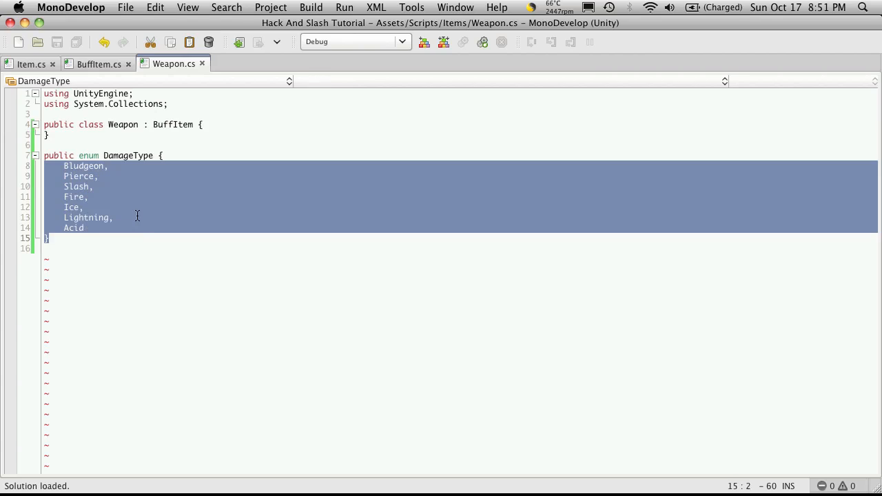
{"action": "left_click", "coordinate": [90, 187]}
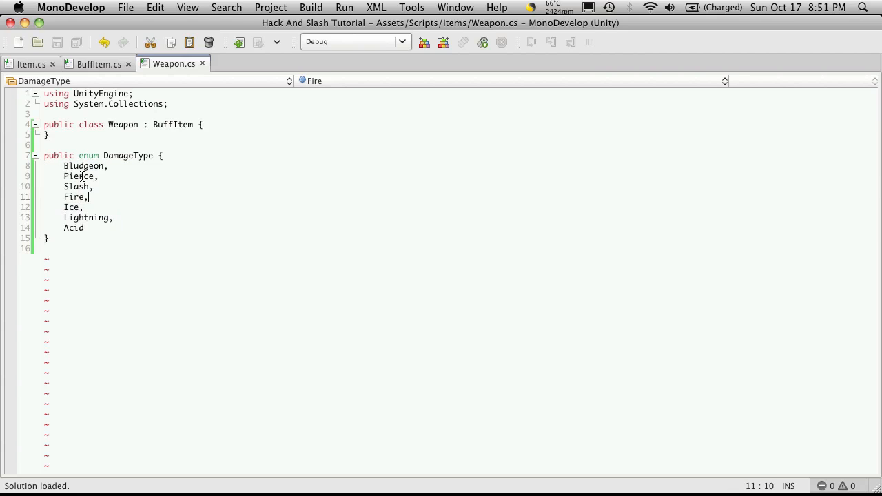
{"action": "left_click_drag", "start_coordinate": [64, 165], "coordinate": [83, 228]}
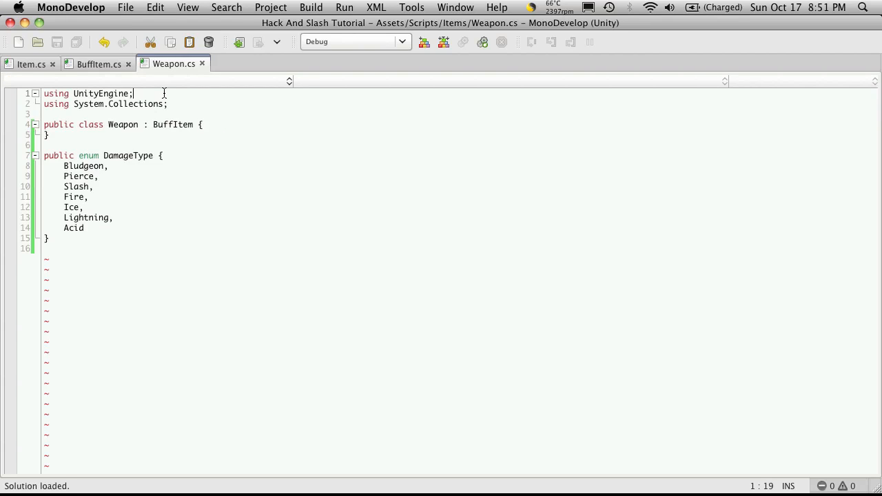
Declare private fields int _maxDamage and float _dmgVar in Weapon.
{"action": "key", "text": "Backspace"}
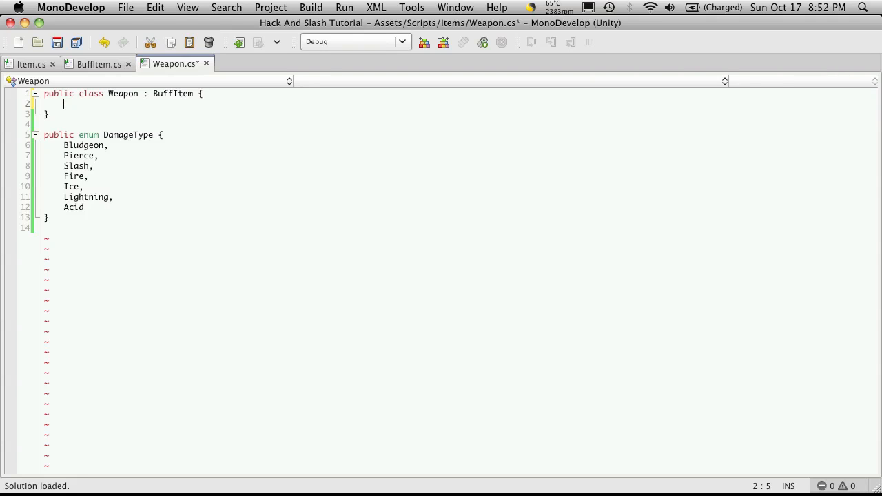
{"action": "type", "text": "private"}
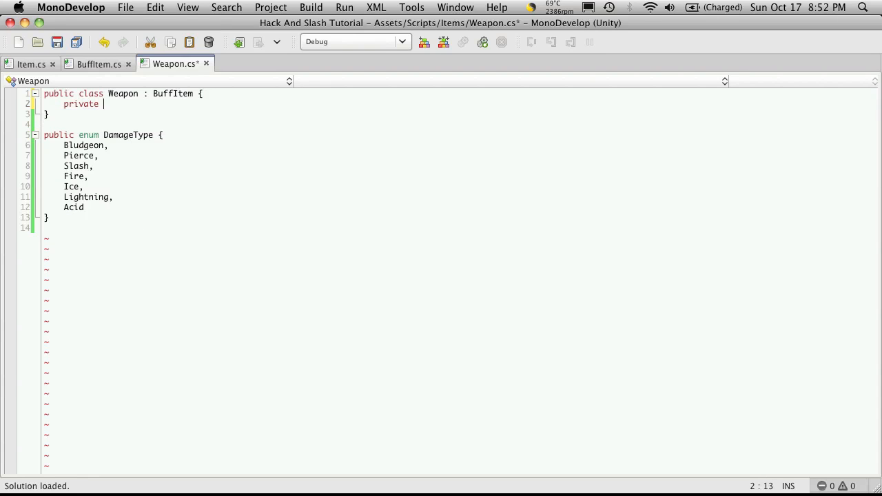
{"action": "type", "text": "int"}
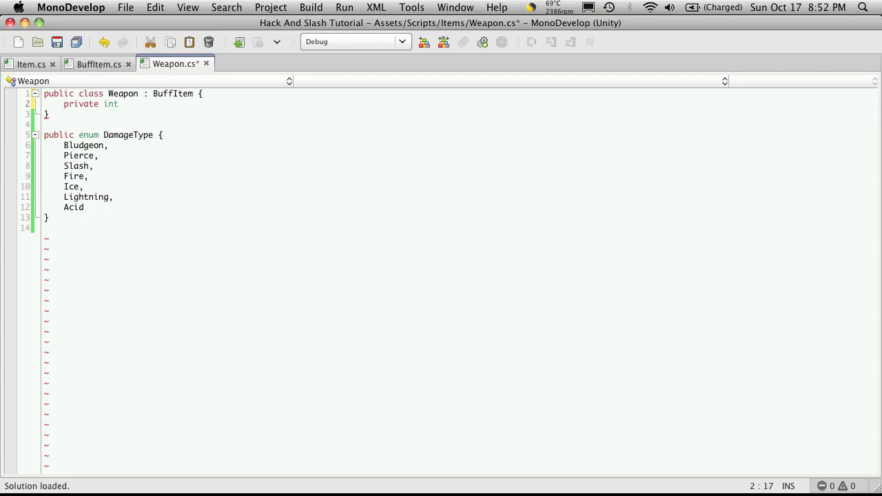
{"action": "type", "text": "_maxD"}
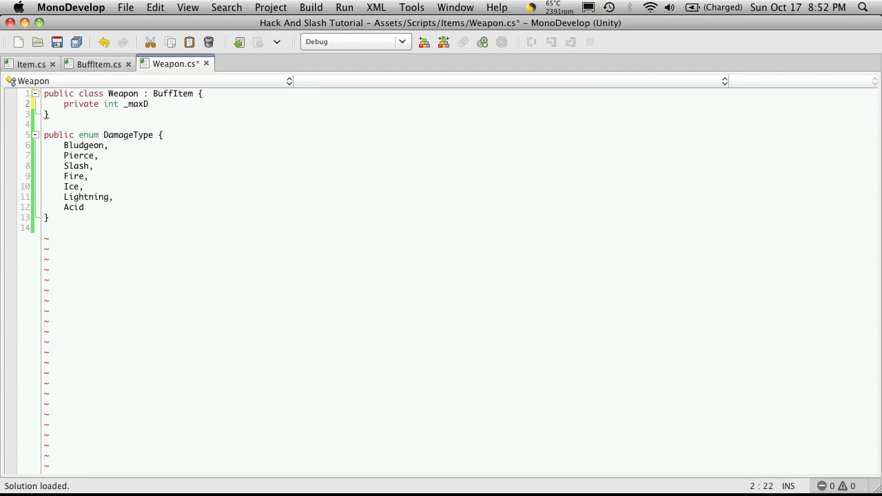
{"action": "type", "text": "ama"}
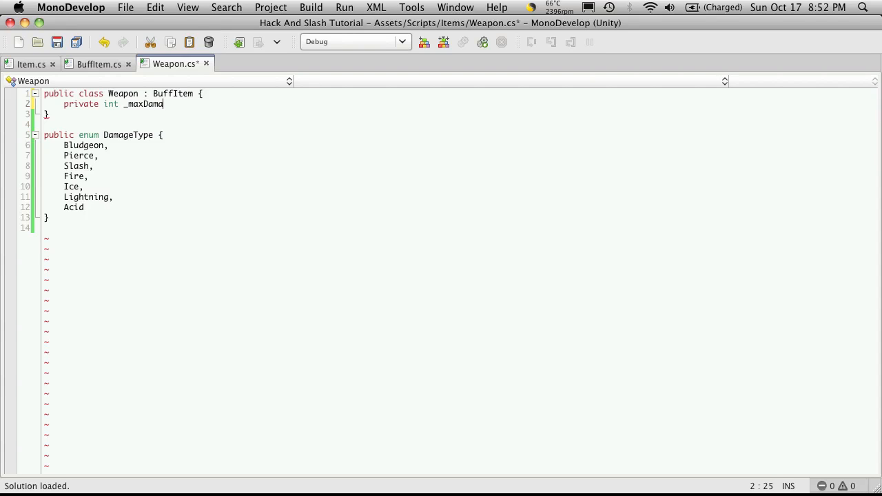
{"action": "type", "text": "g"}
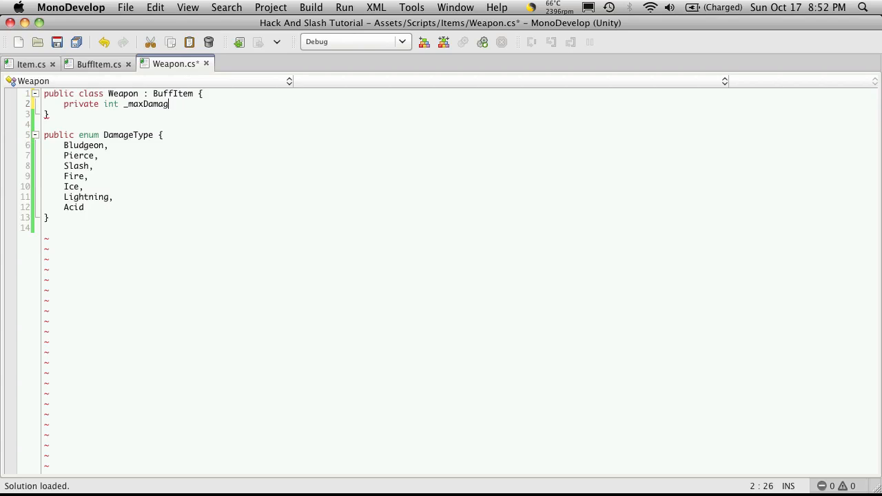
{"action": "type", "text": "e;"}
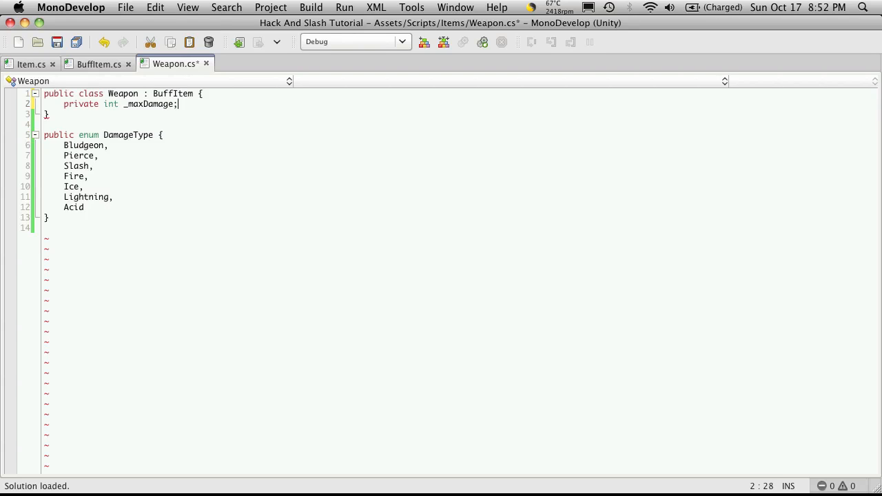
{"action": "type", "text": "private float _"}
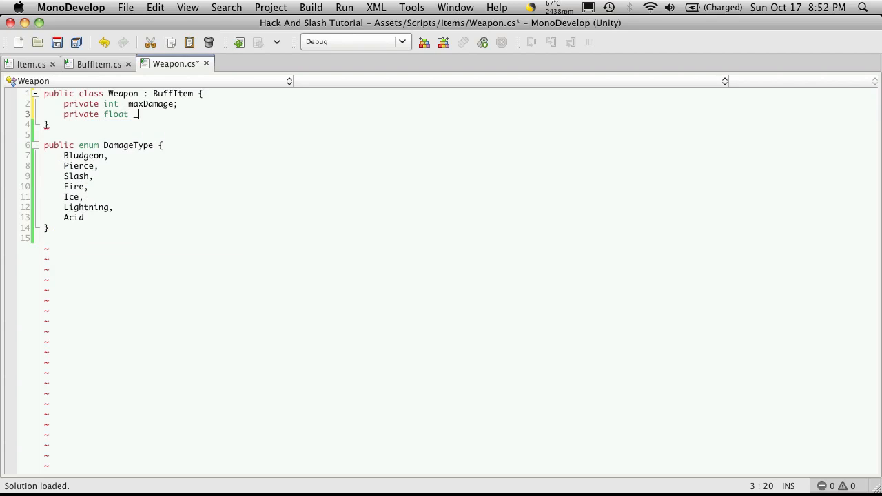
{"action": "type", "text": "dmgVar"}
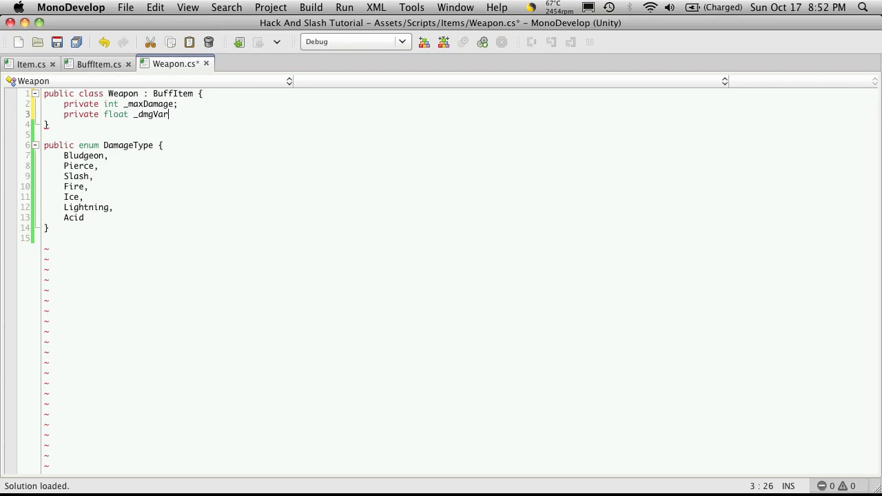
{"action": "type", "text": "ia"}
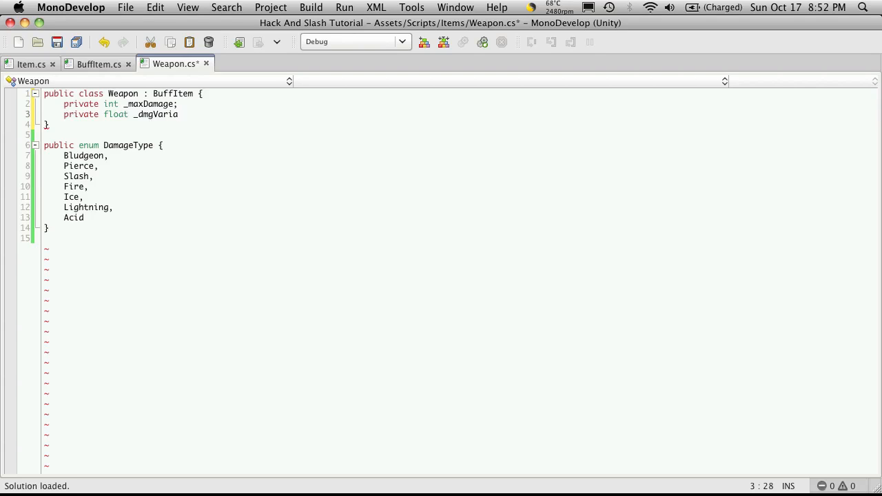
{"action": "key", "text": "BackSpace"}
{"action": "type", "text": "private"}
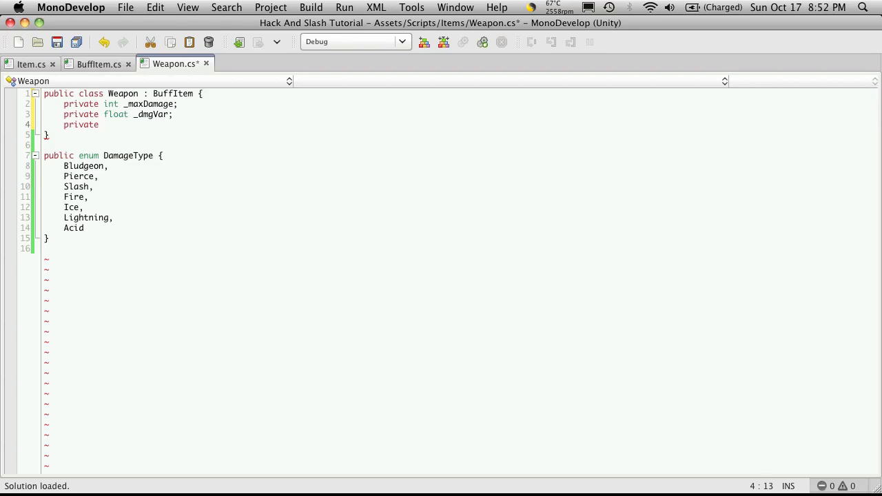
Add private fields float _maxRange and DamageType _dmgType.
{"action": "type", "text": "float _mo"}
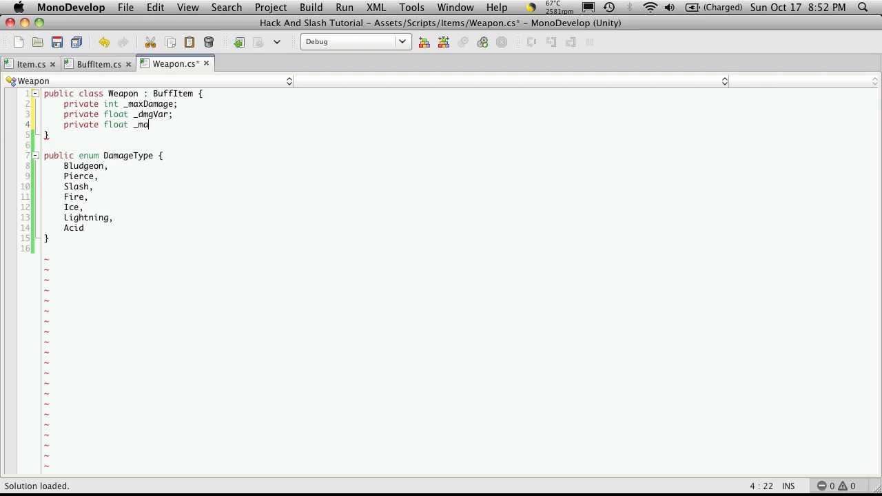
{"action": "type", "text": "xRange"}
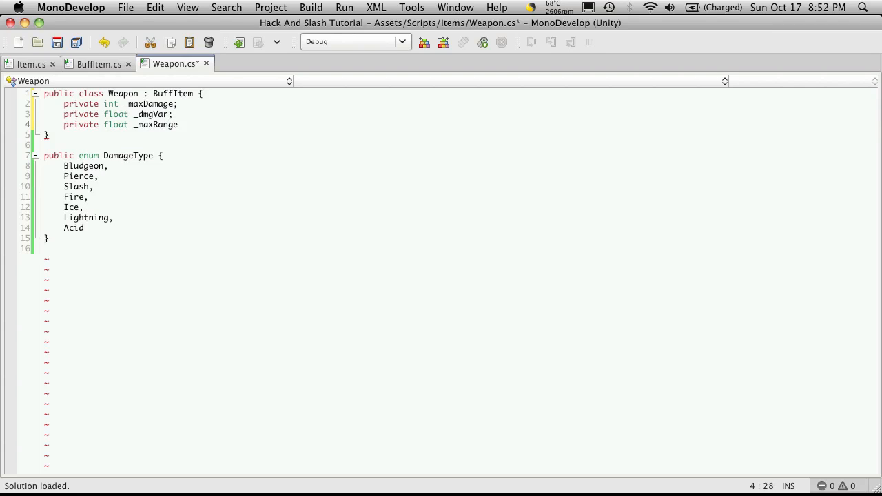
{"action": "type", "text": ";"}
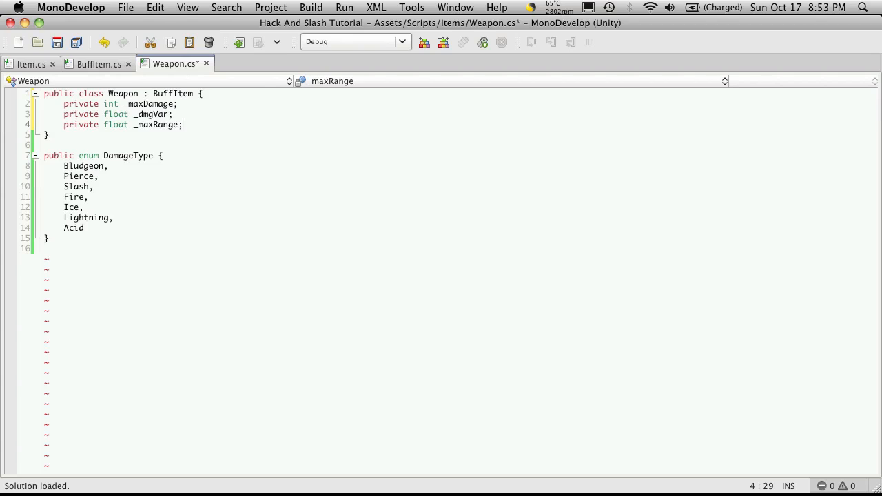
{"action": "type", "text": "priva"}
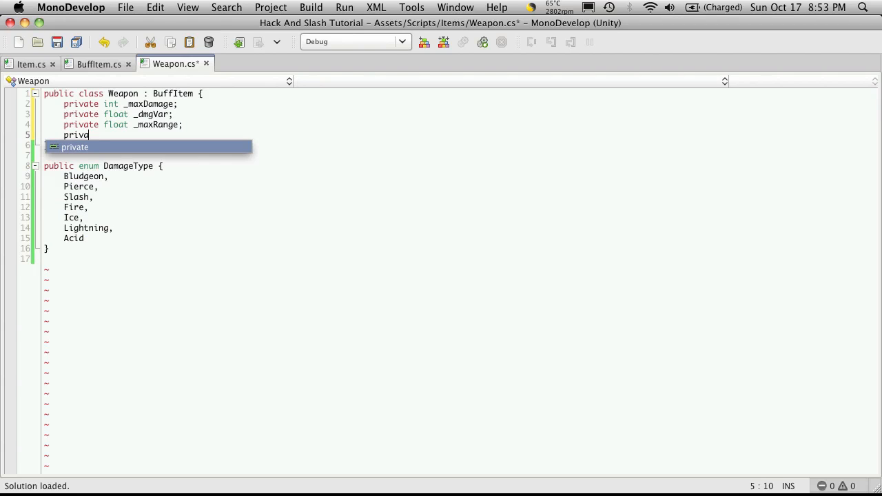
{"action": "key", "text": "Tab"}
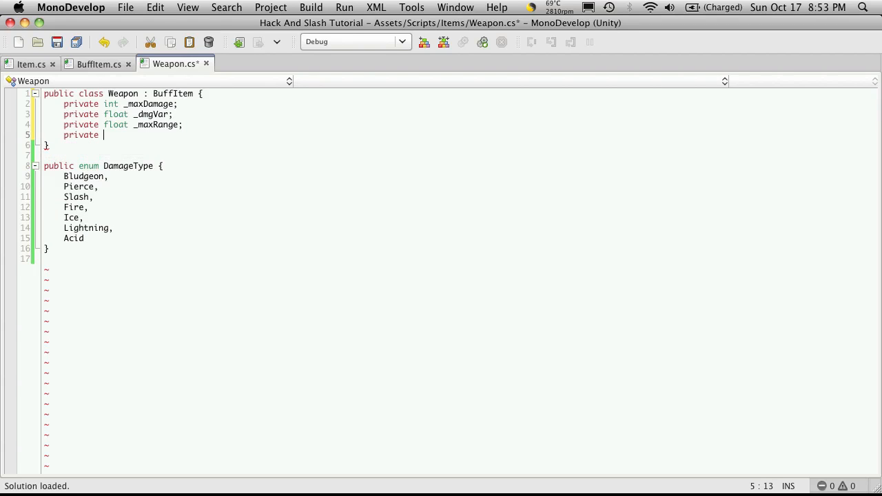
{"action": "type", "text": "DamageType"}
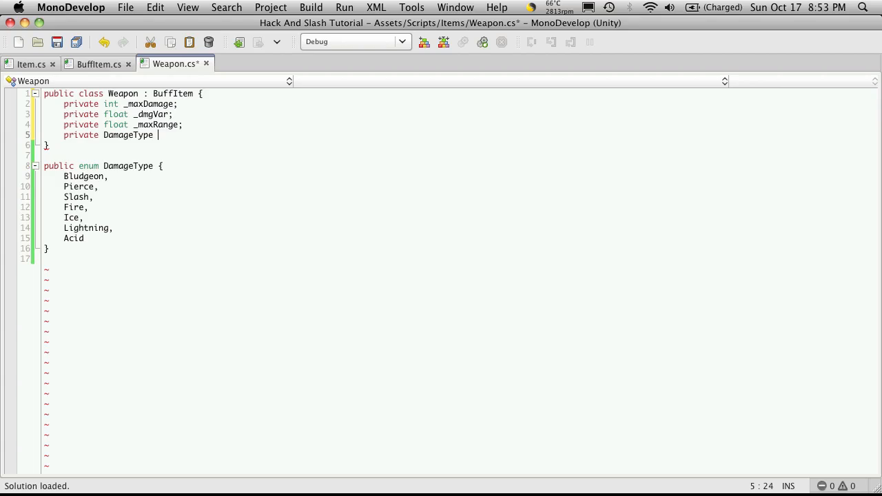
{"action": "type", "text": "_"}
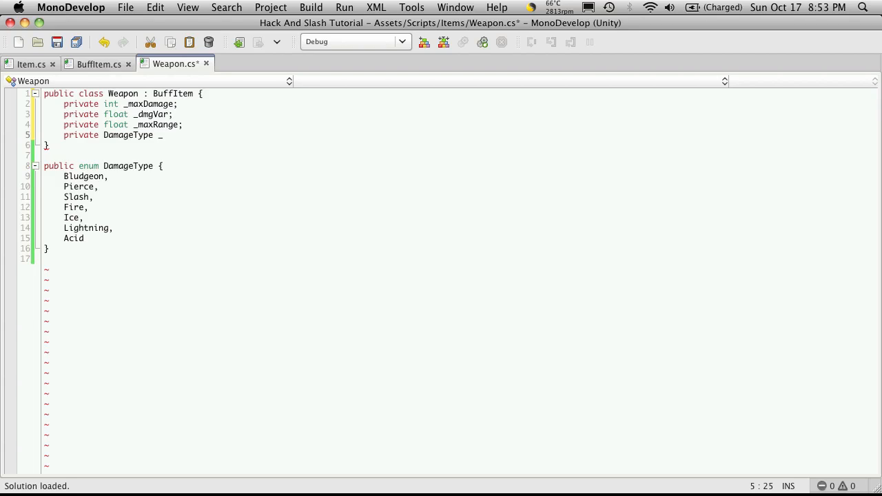
{"action": "type", "text": "_dmgTyl"}
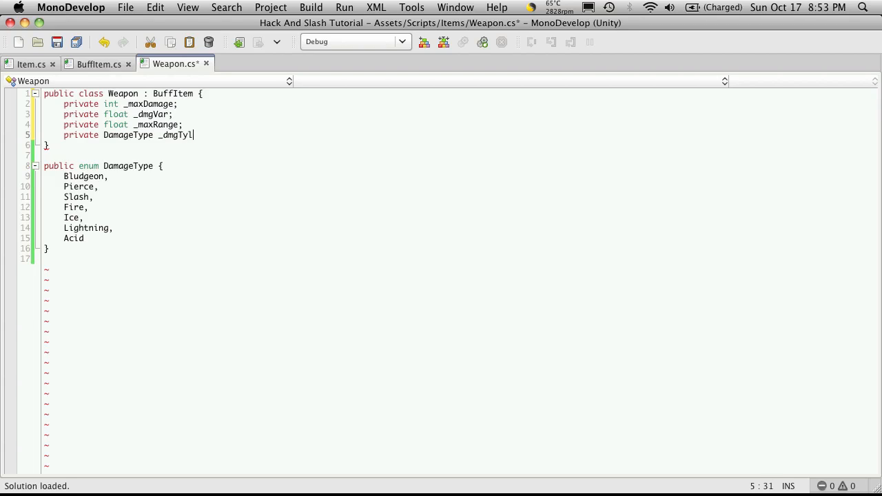
{"action": "type", "text": "pe;"}
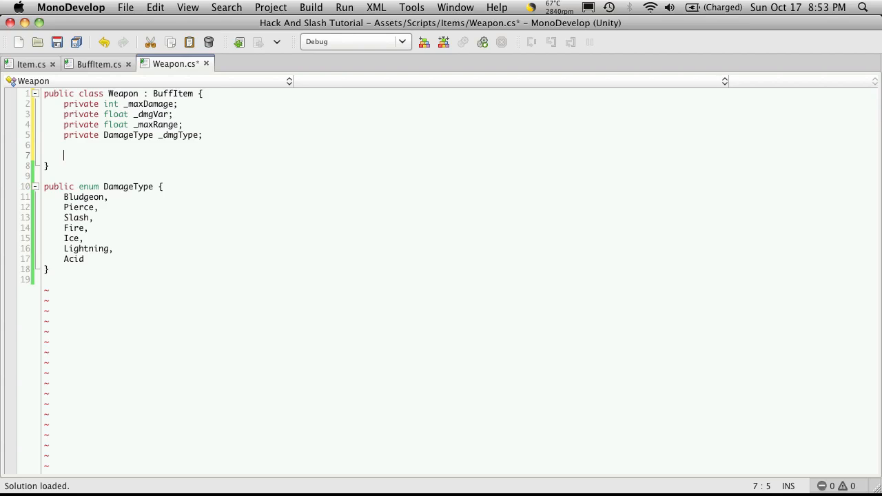
{"action": "type", "text": "public We"}
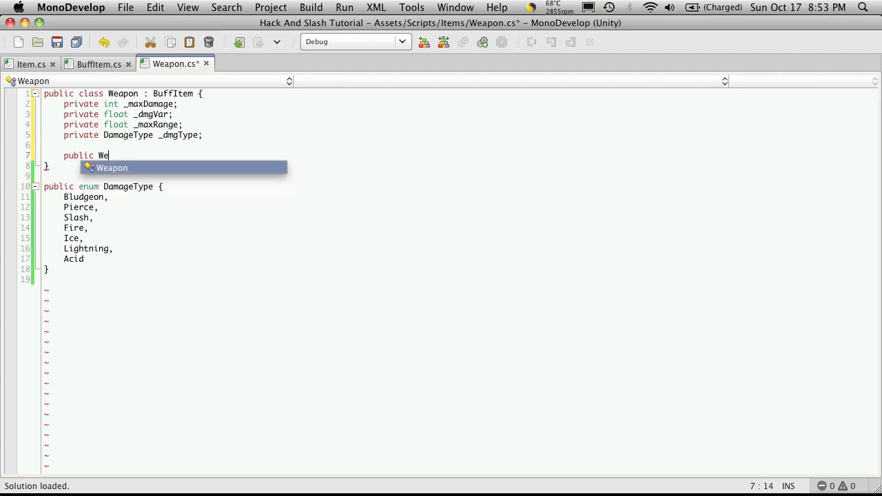
Start a parameterless Weapon() constructor setting _maxDamage to 0 and assigning _dmgVar.
{"action": "type", "text": "apon"}
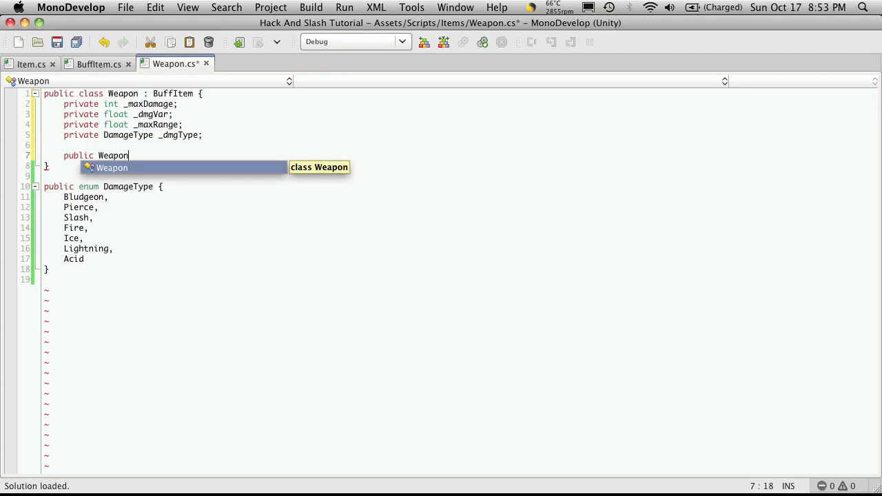
{"action": "type", "text": "() {"}
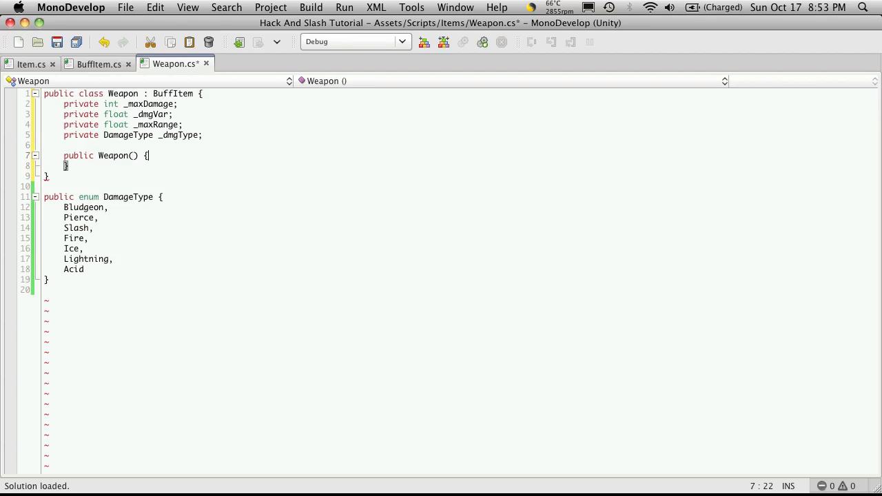
{"action": "key", "text": "Return"}
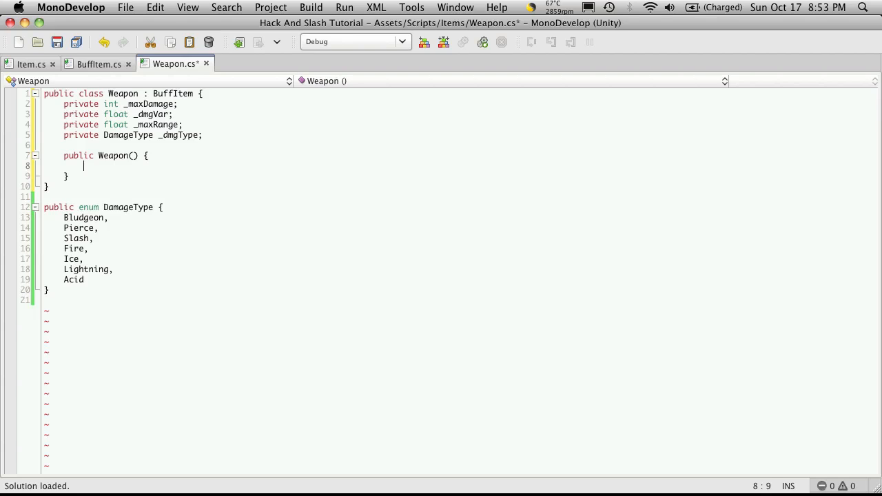
{"action": "type", "text": "_max"}
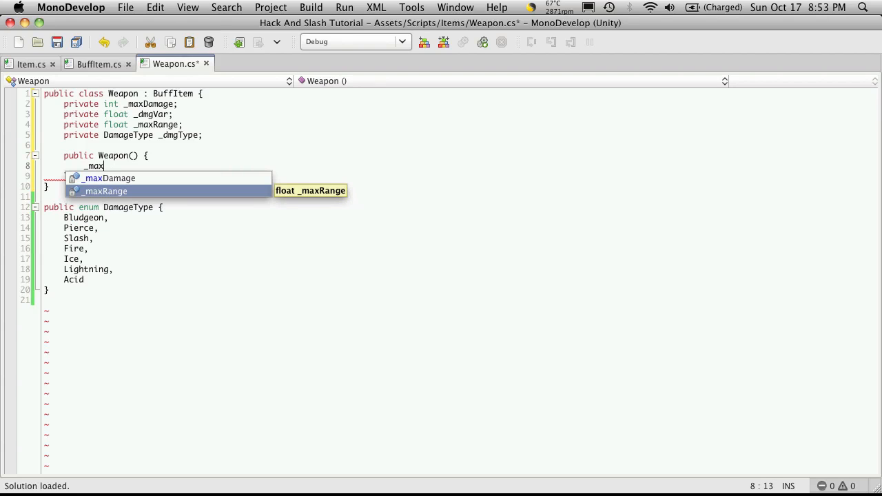
{"action": "type", "text": "Damage = 0;"}
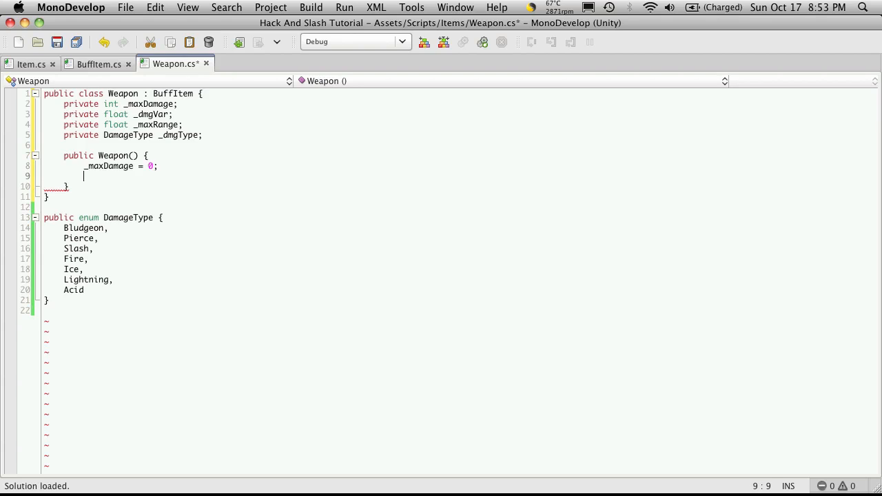
{"action": "type", "text": "_dm"}
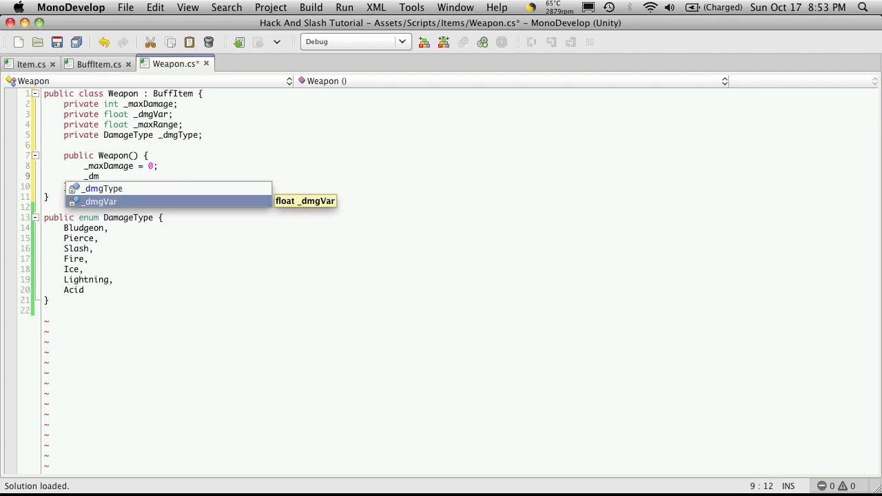
{"action": "type", "text": "gVar = 0;"}
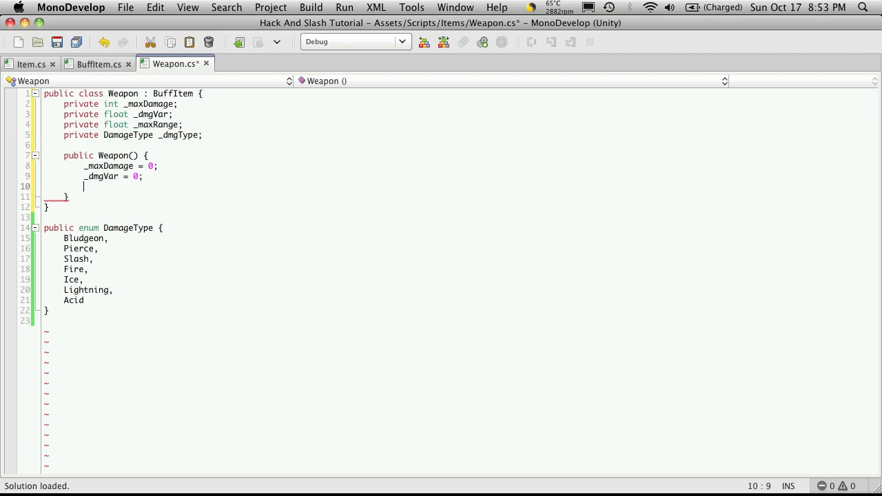
Set _maxRange to 0 and _dmgType to DamageType.Bludgeon in the constructor.
{"action": "type", "text": "_"}
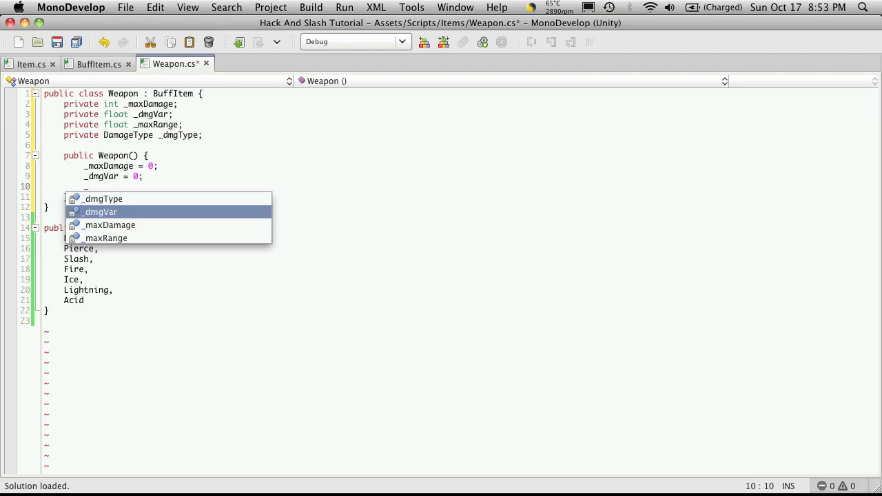
{"action": "type", "text": "_maxRange = 0;"}
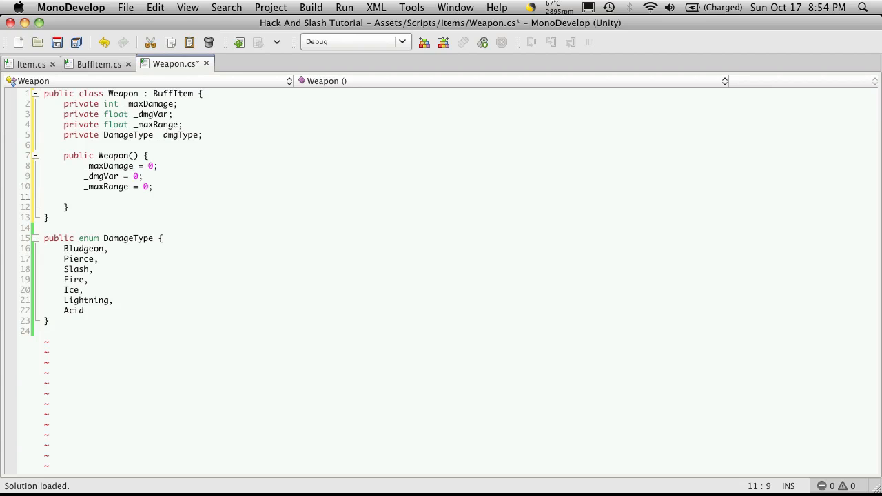
{"action": "type", "text": "_dmg"}
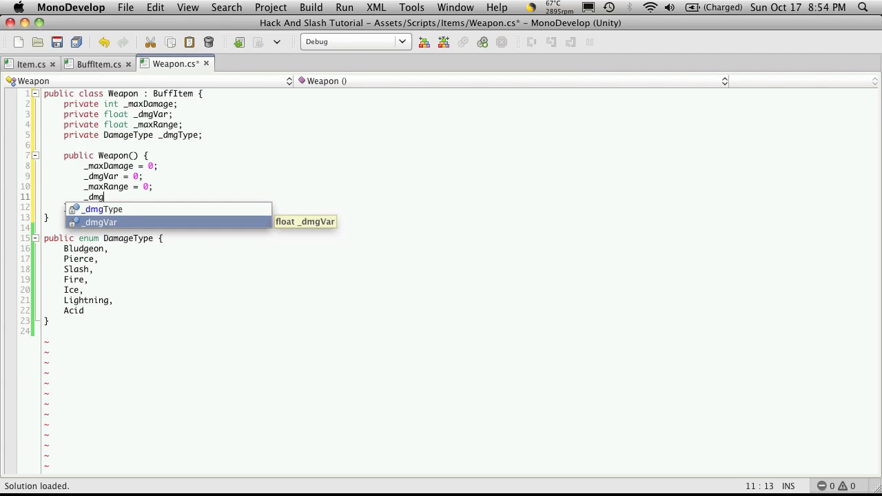
{"action": "type", "text": "Type"}
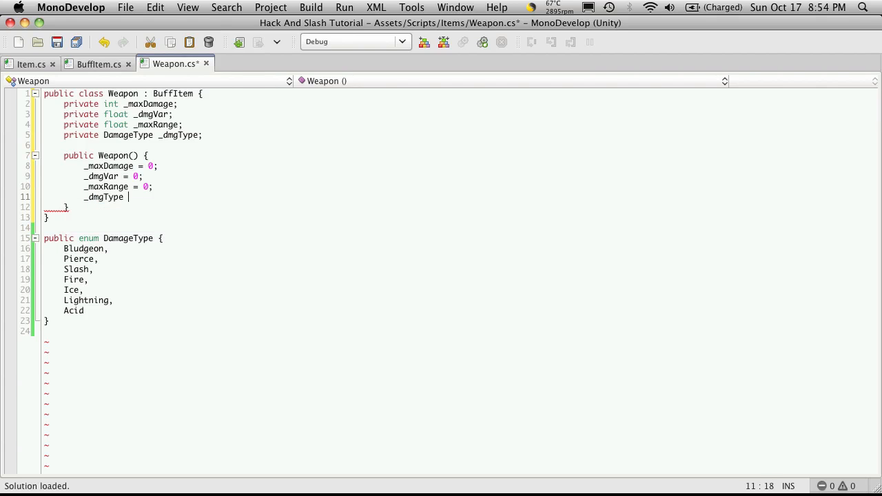
{"action": "type", "text": "Dma"}
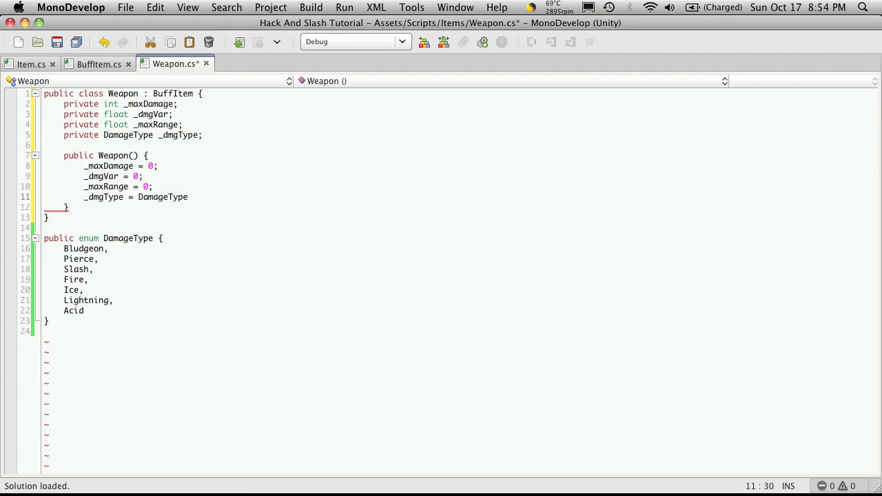
{"action": "type", "text": "."}
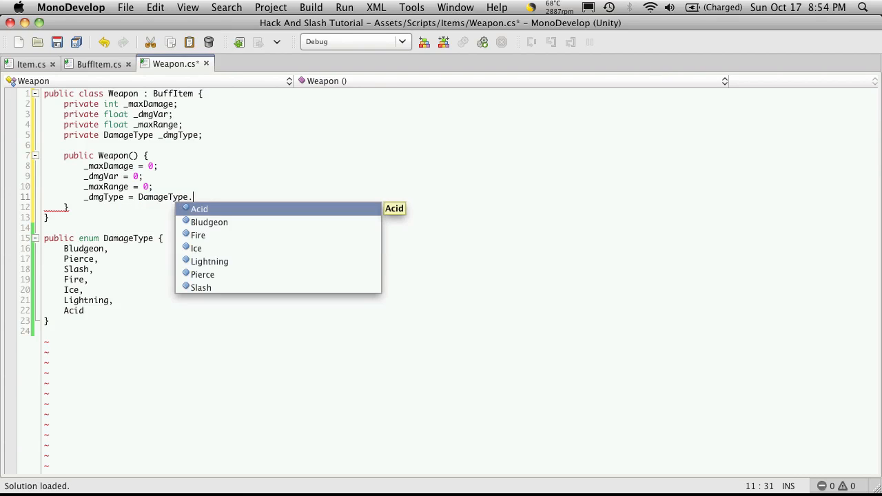
{"action": "double_click", "coordinate": [209, 222]}
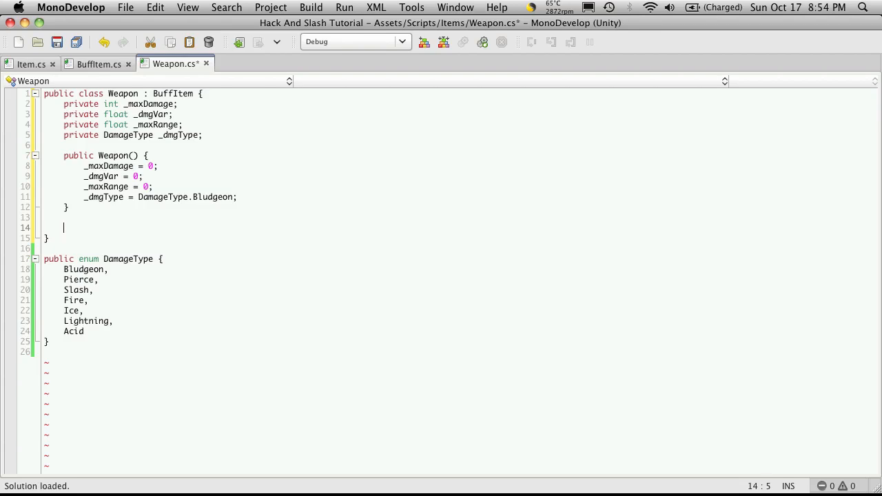
{"action": "type", "text": "public Weap"}
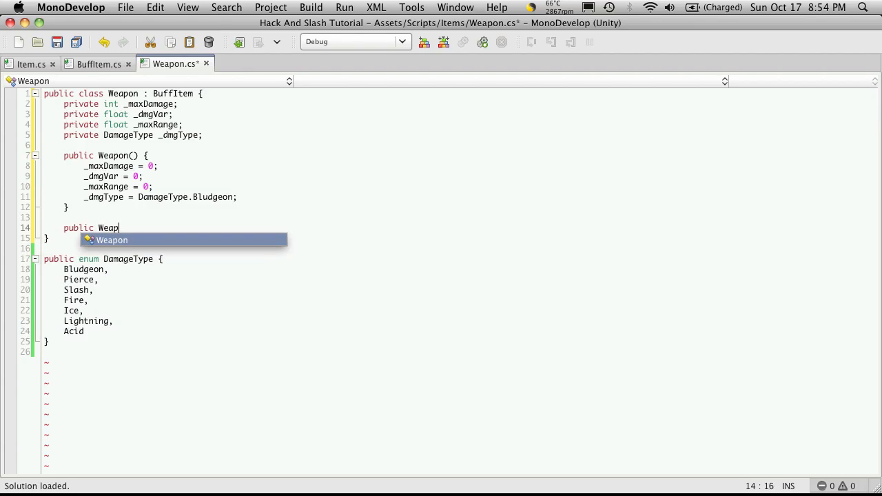
Declare a second Weapon constructor taking int mDmg, float dmgV, float mRange and dt.
{"action": "key", "text": "Return"}
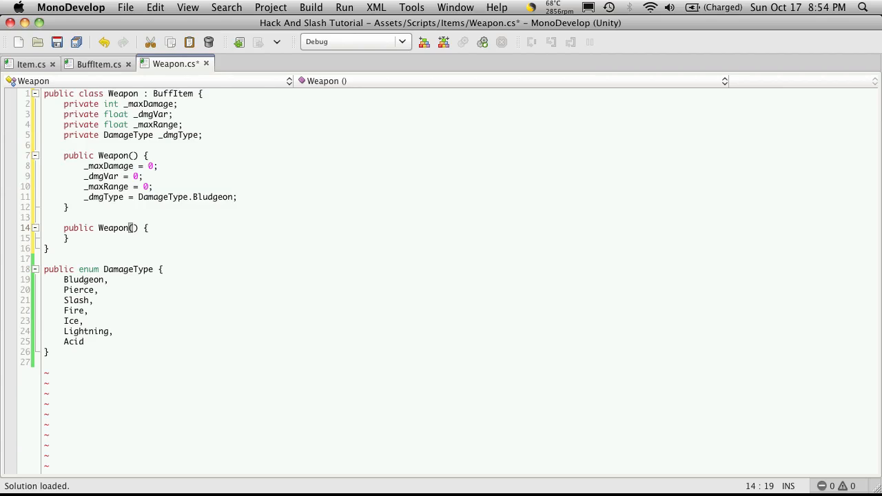
{"action": "type", "text": "in"}
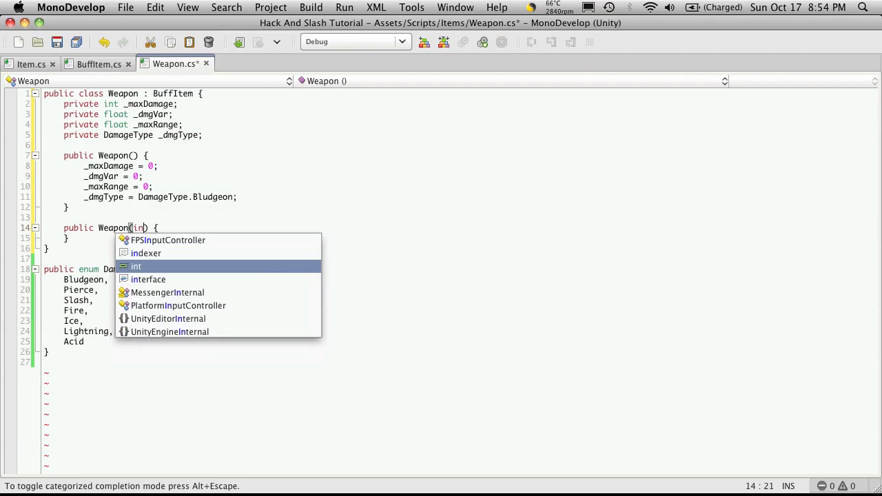
{"action": "type", "text": "m"}
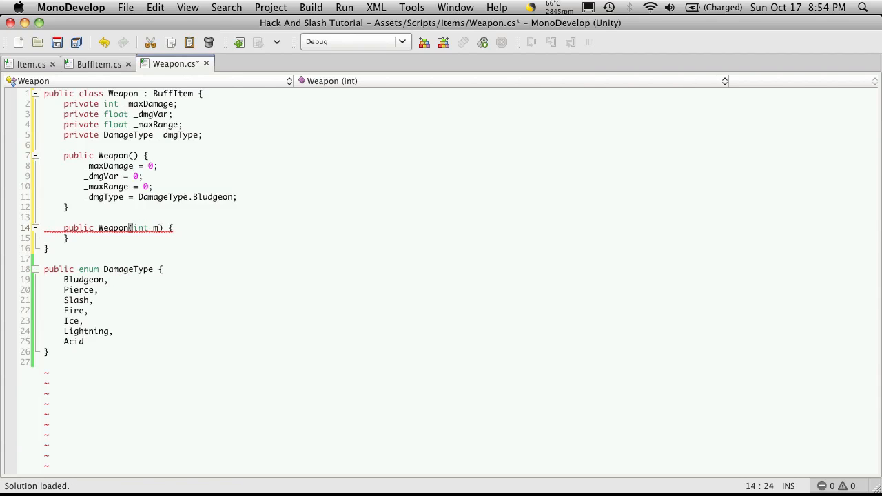
{"action": "type", "text": "Dmg,"}
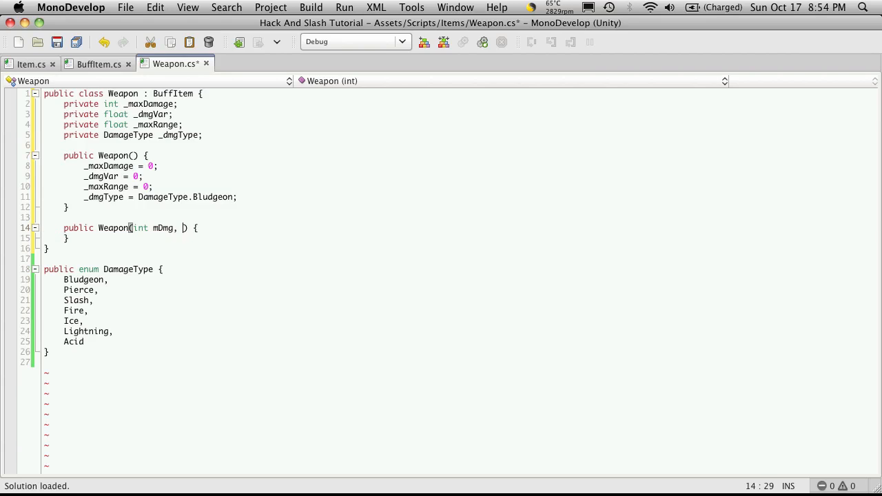
{"action": "type", "text": "float"}
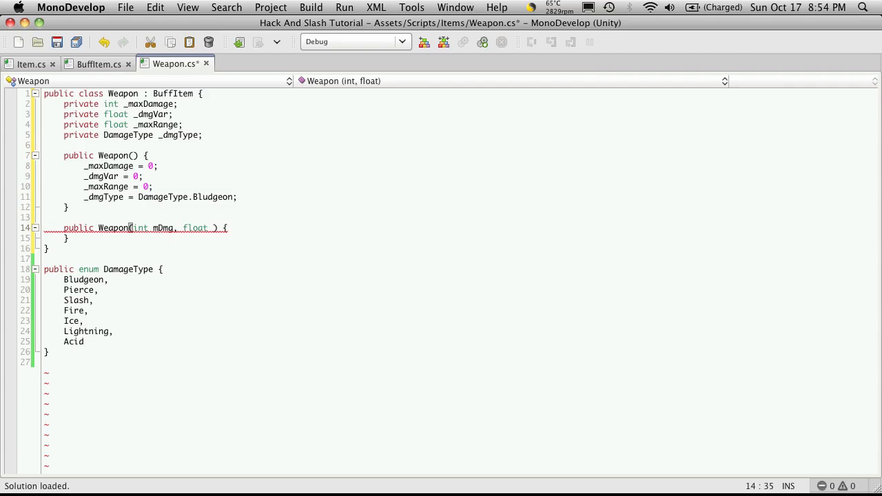
{"action": "type", "text": "dmg"}
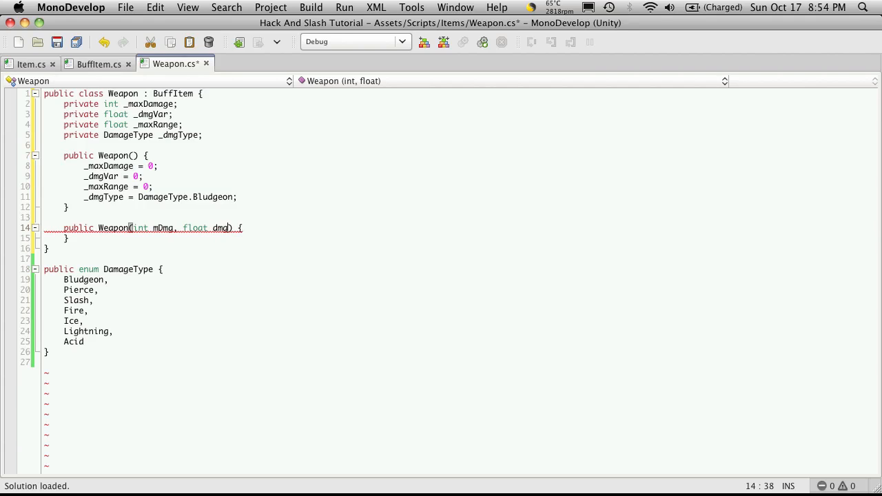
{"action": "type", "text": "V"}
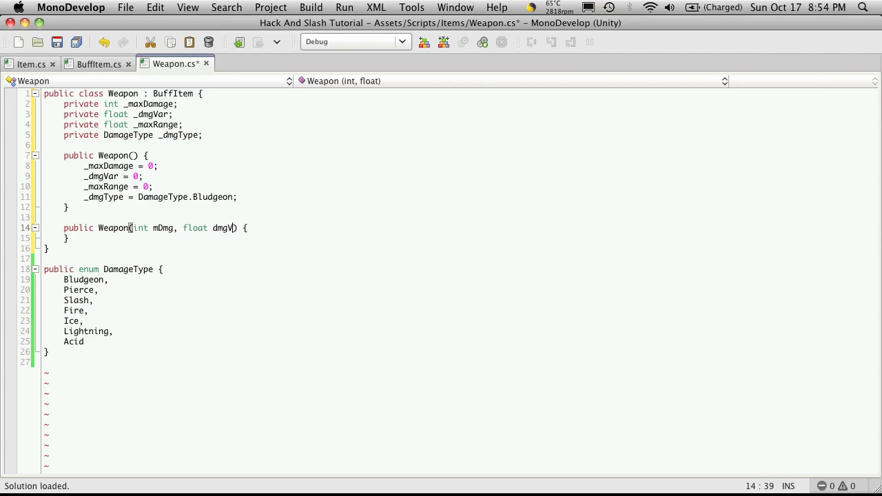
{"action": "type", "text": ", fl"}
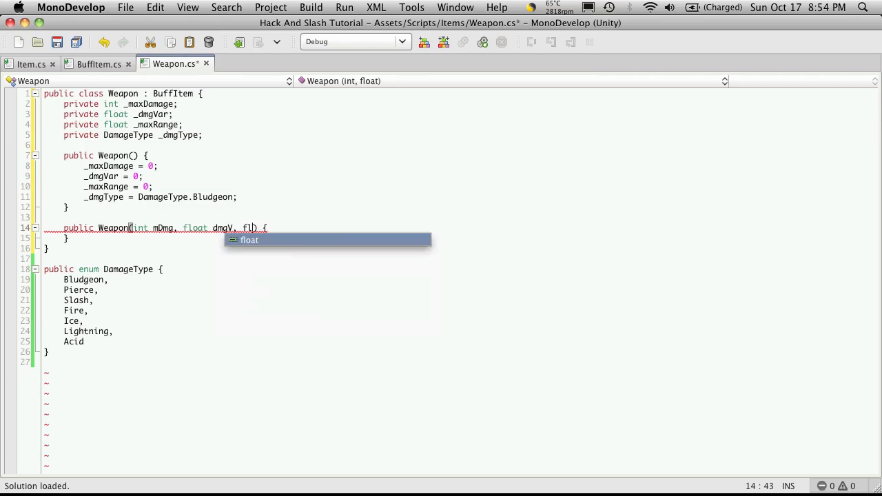
{"action": "type", "text": "oat"}
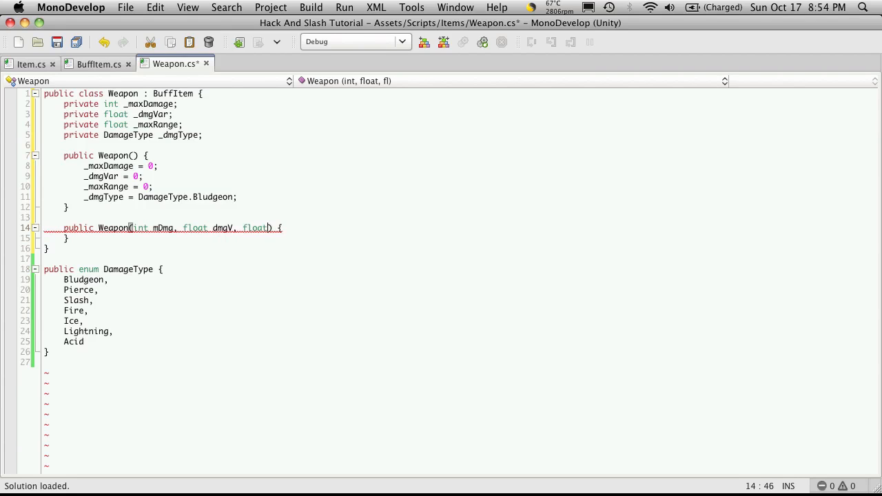
{"action": "type", "text": "m"}
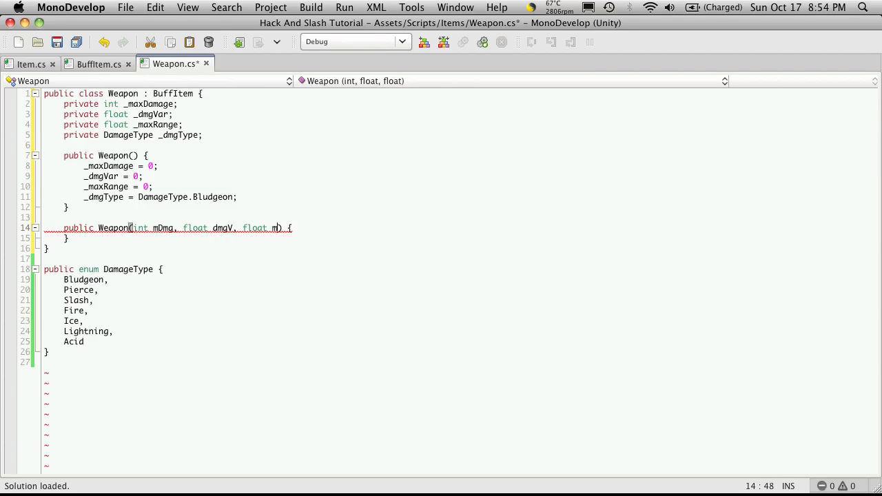
{"action": "type", "text": "Range"}
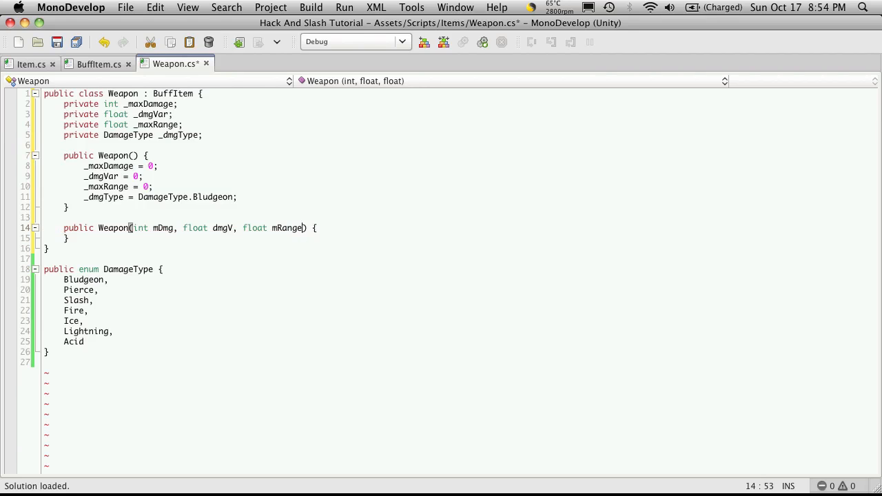
{"action": "type", "text": ", DamageType dt"}
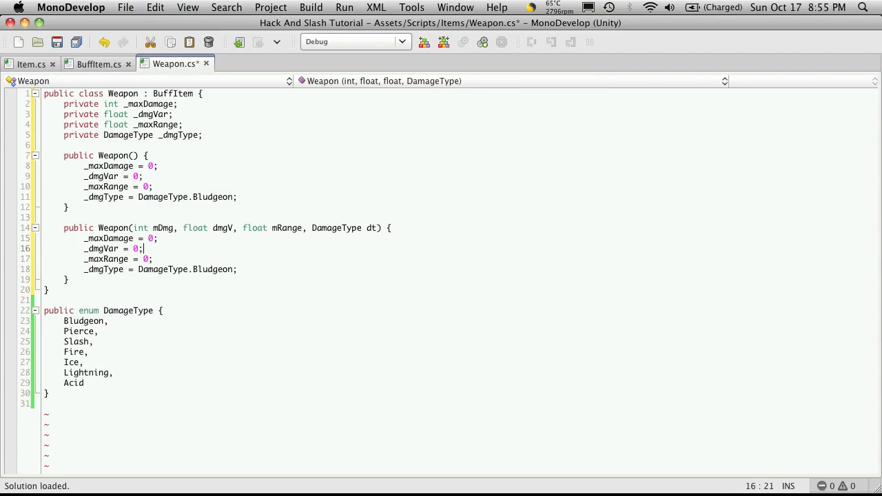
Assign mDmg, dmgV, mRange and dt to their matching private fields.
{"action": "key", "text": "Backspace"}
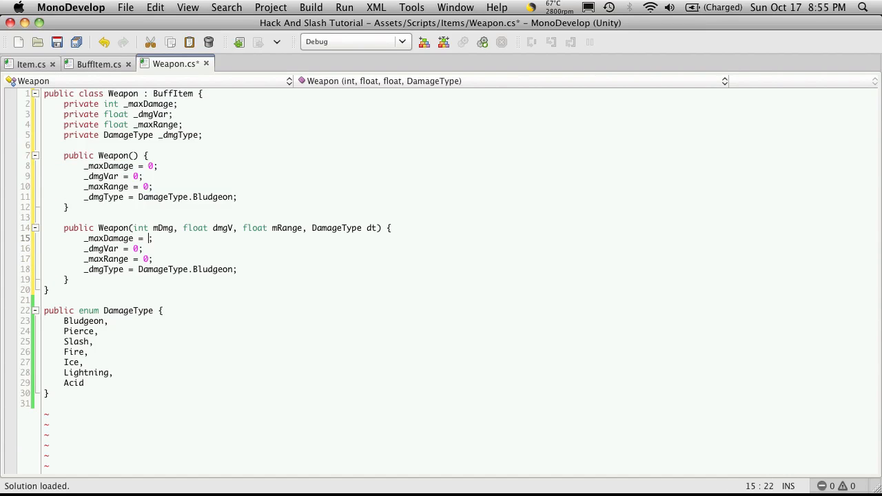
{"action": "type", "text": "max"}
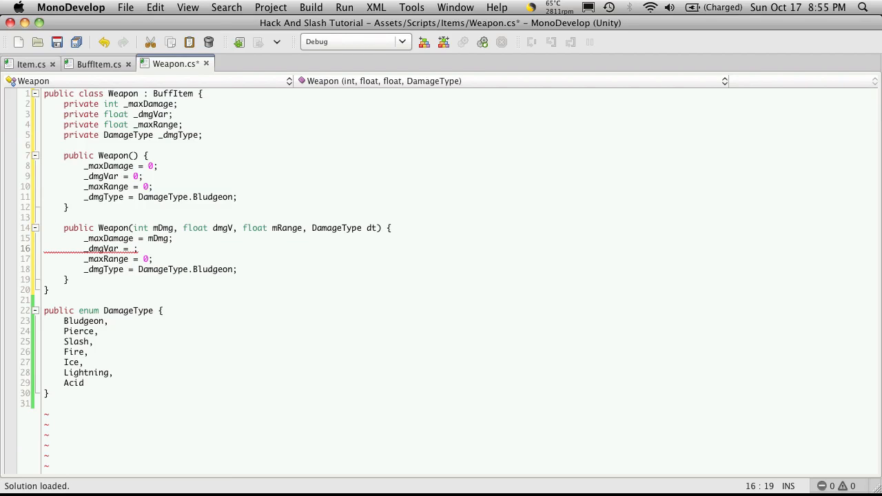
{"action": "type", "text": "dmgV"}
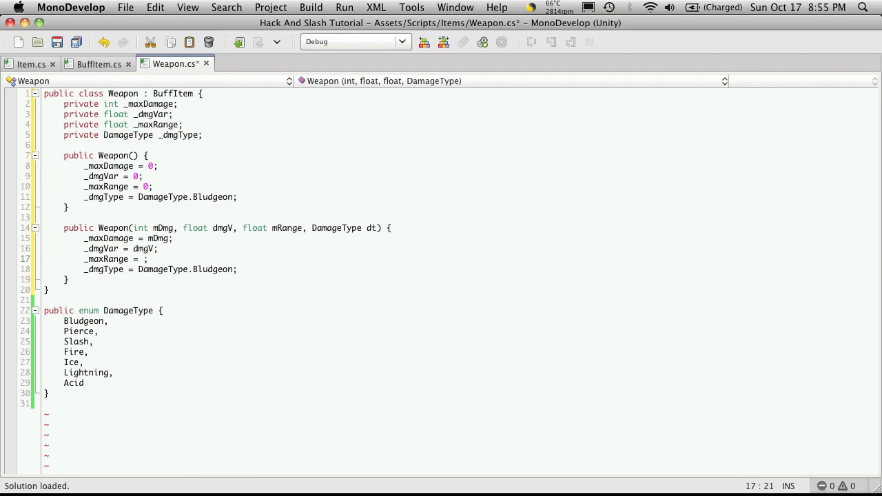
{"action": "type", "text": "Range"}
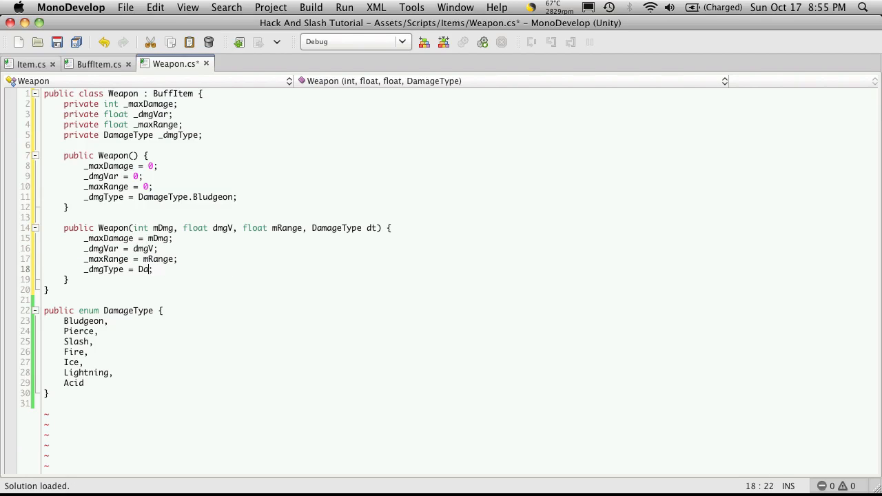
{"action": "type", "text": "dt"}
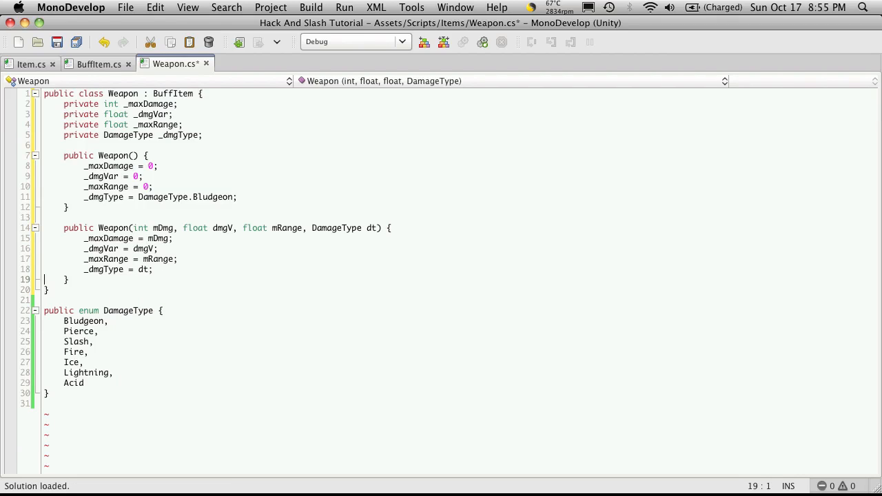
Declare a public int MaxDamage property with a get accessor below the constructors.
{"action": "key", "text": "Return"}
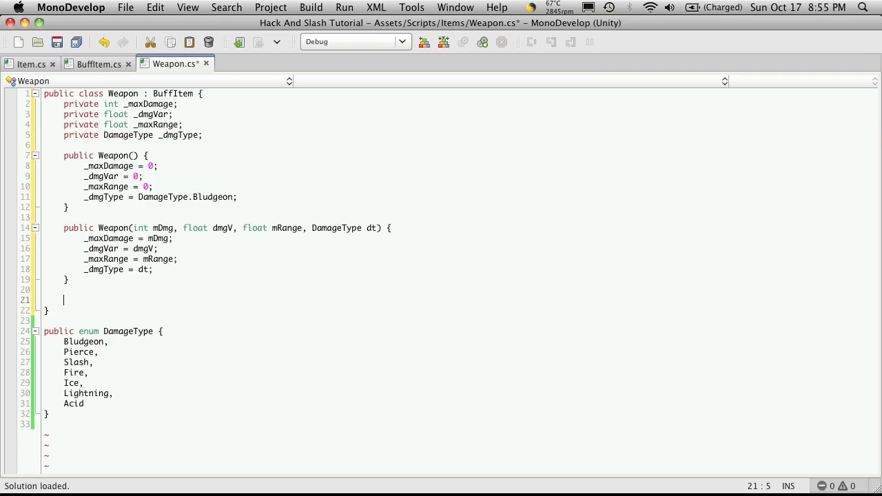
{"action": "type", "text": "public"}
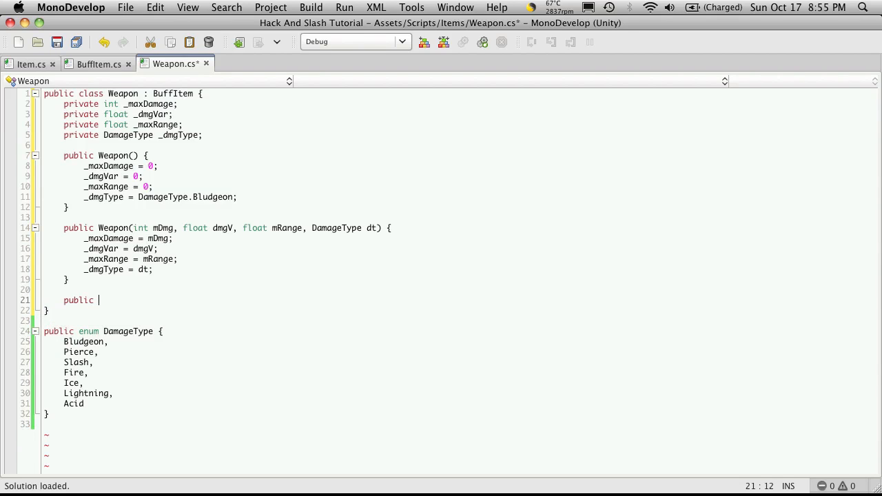
{"action": "type", "text": "int"}
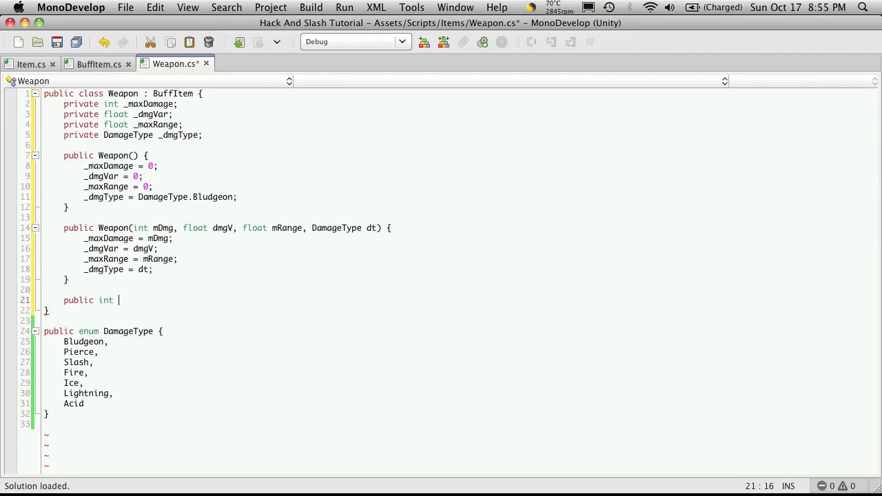
{"action": "type", "text": "MaxDam"}
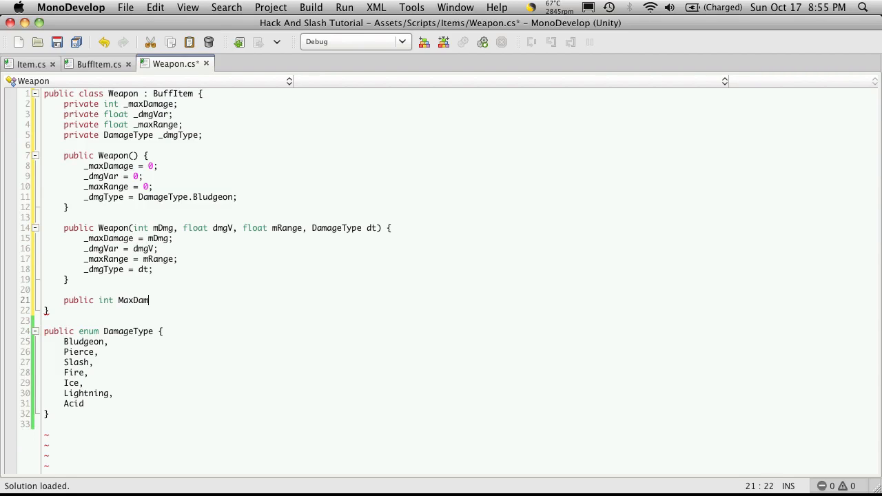
{"action": "type", "text": "age() {"}
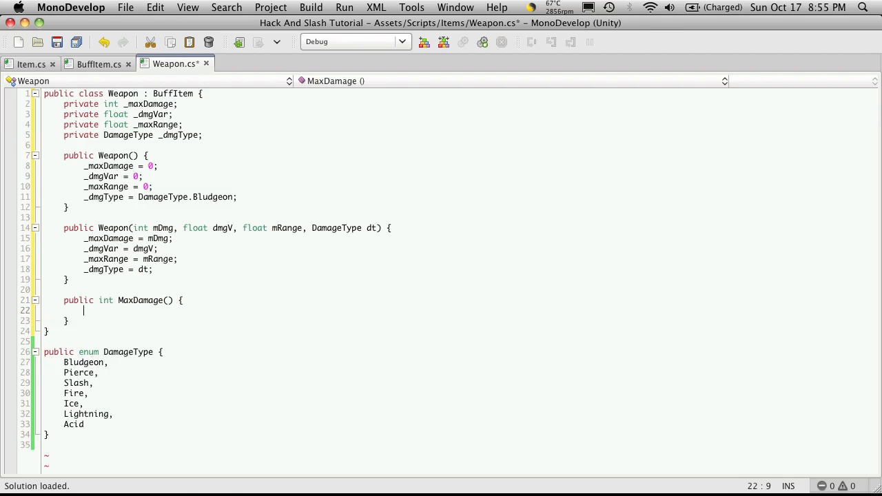
{"action": "type", "text": "GetType {}"}
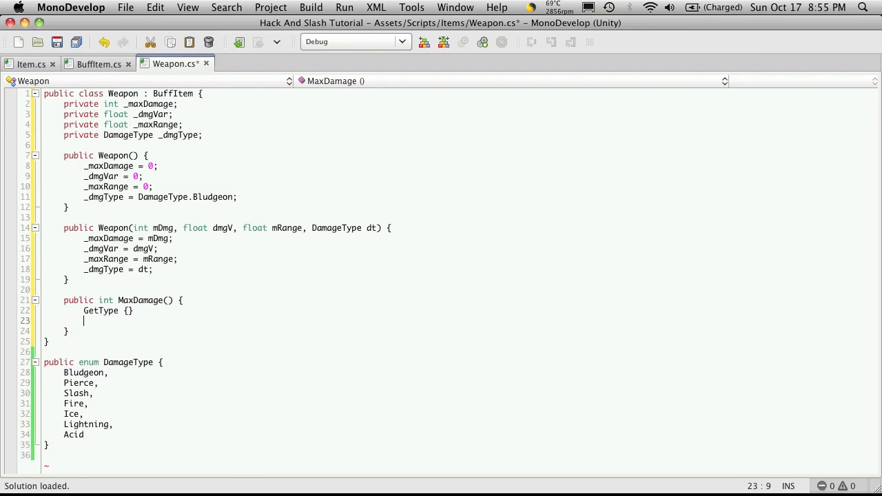
{"action": "type", "text": "GameSettings {}"}
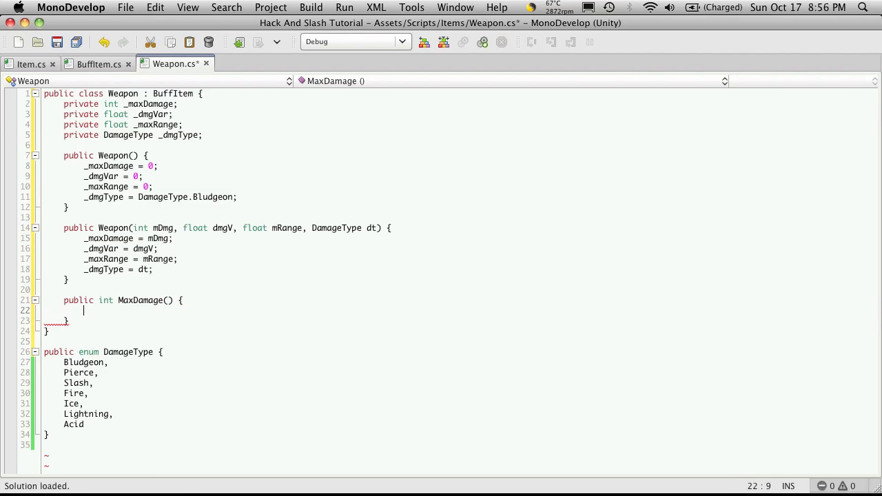
{"action": "type", "text": "GetType"}
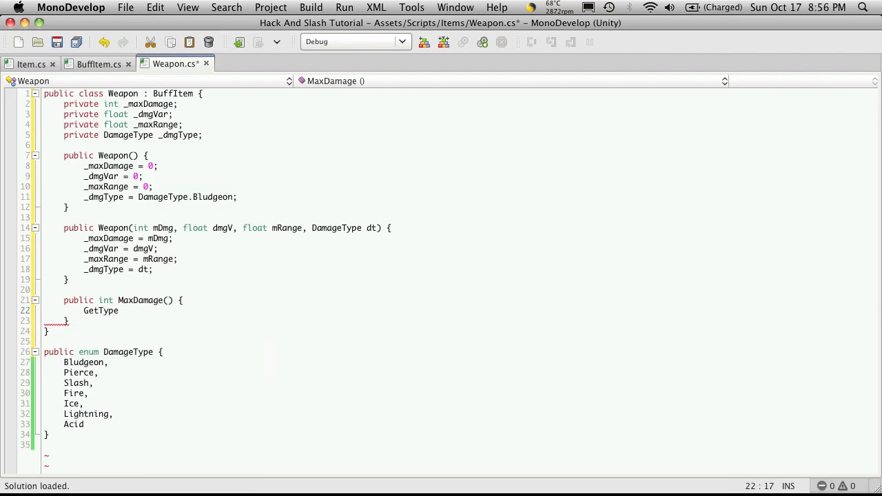
{"action": "key", "text": "Backspace"}
{"action": "type", "text": "get {return "}
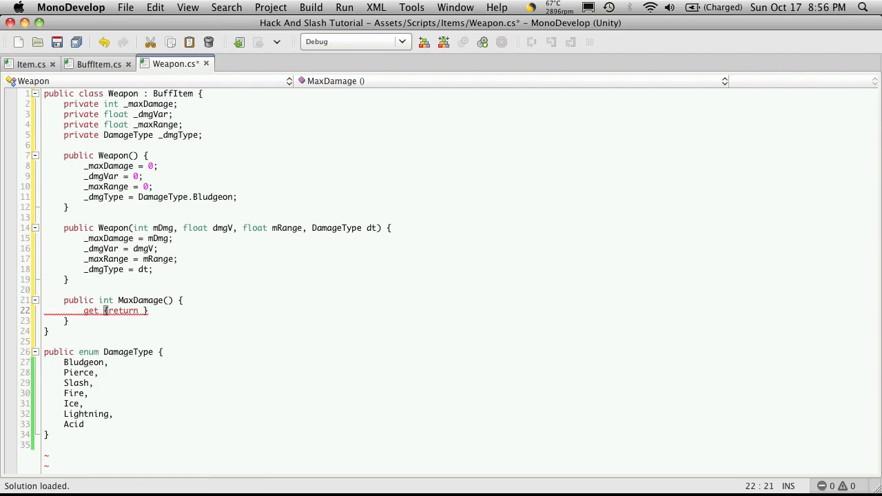
Make MaxDamage's getter return _maxDamage and its setter assign value to _maxDamage.
{"action": "type", "text": "md"}
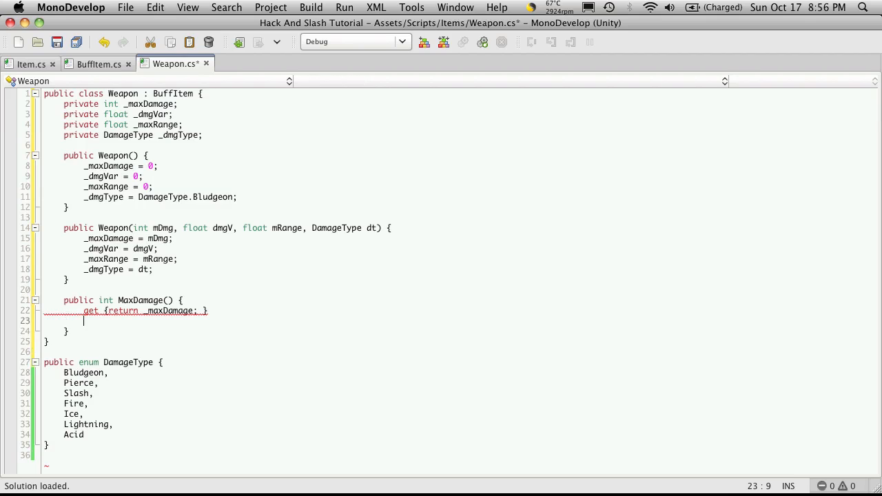
{"action": "type", "text": "set"}
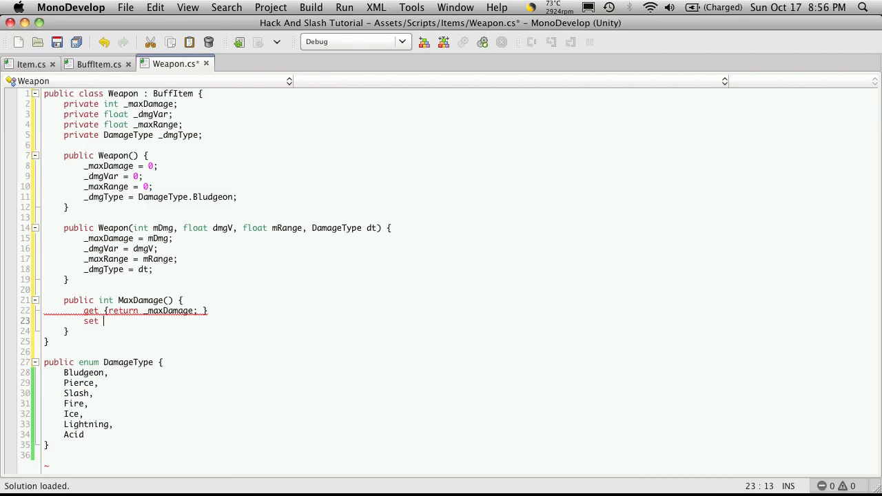
{"action": "type", "text": "{"}
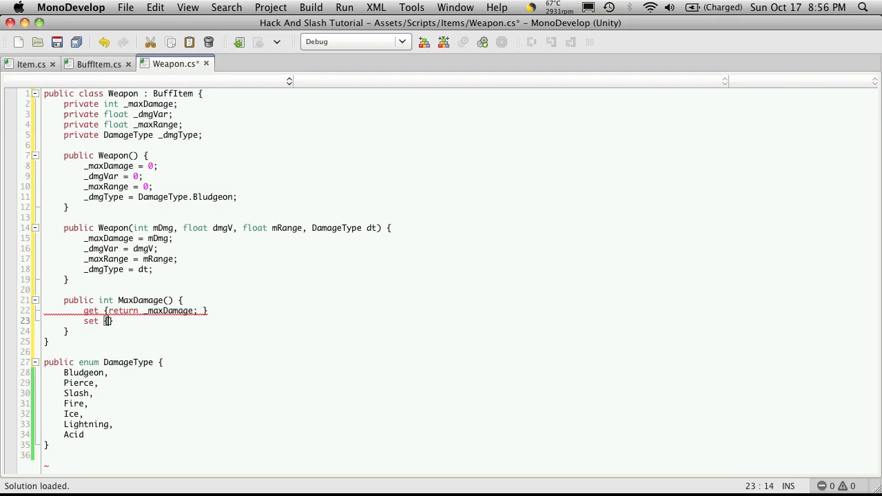
{"action": "type", "text": "_ma"}
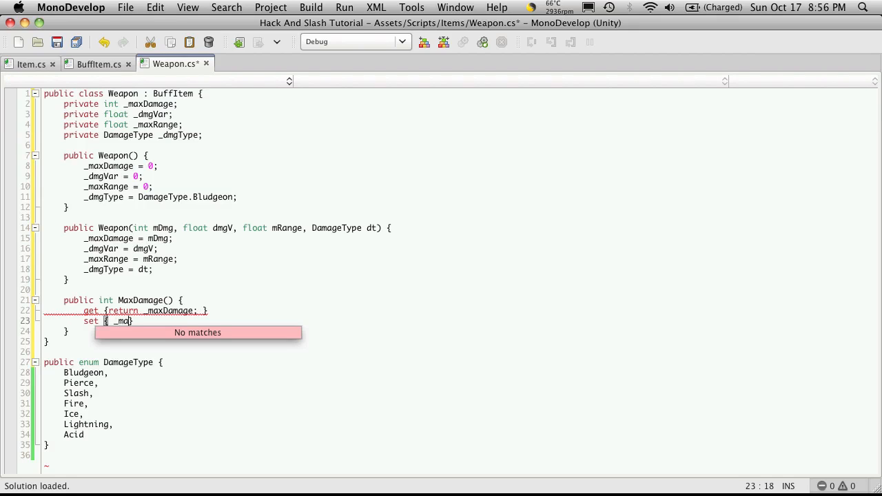
{"action": "type", "text": "ax"}
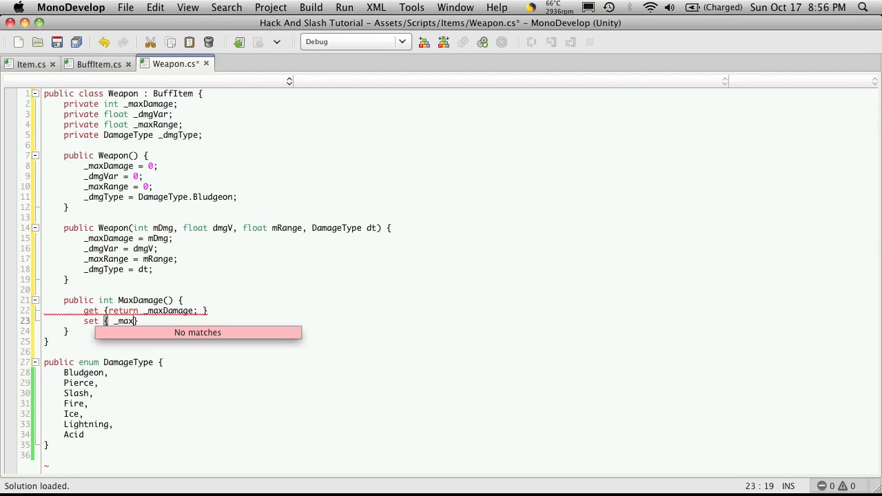
{"action": "key", "text": "Backspace"}
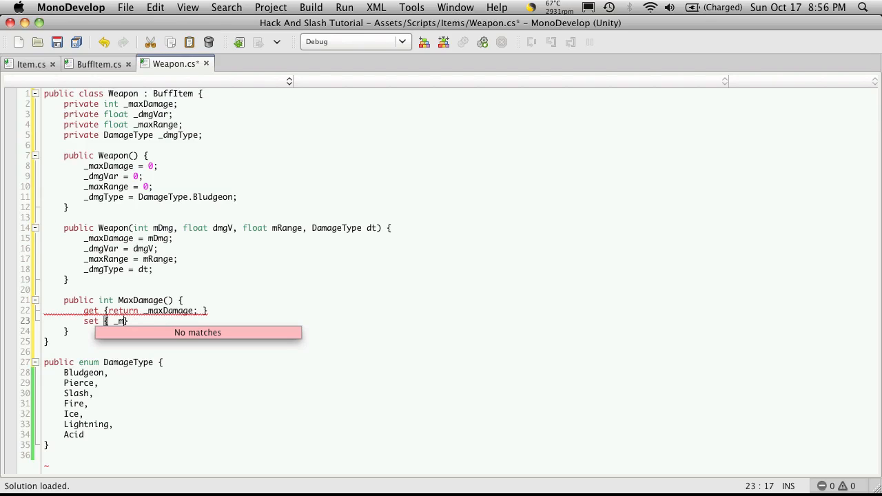
{"action": "type", "text": "ax"}
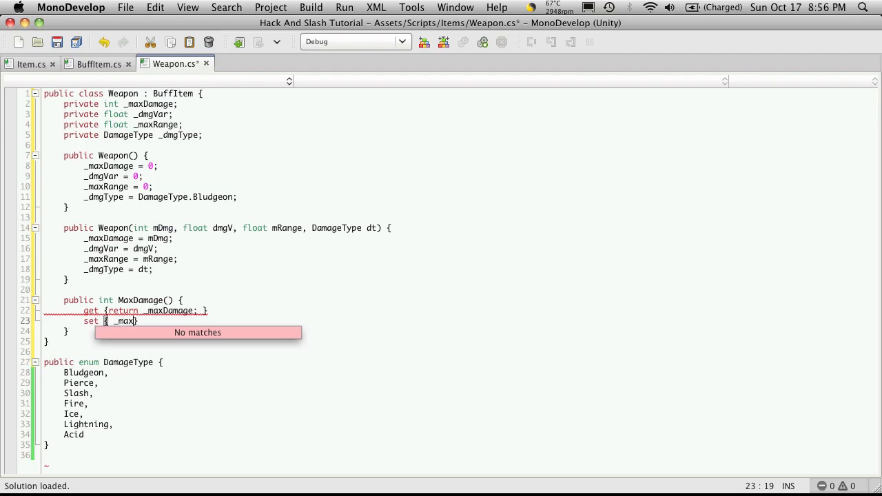
{"action": "type", "text": "Damage = value;"}
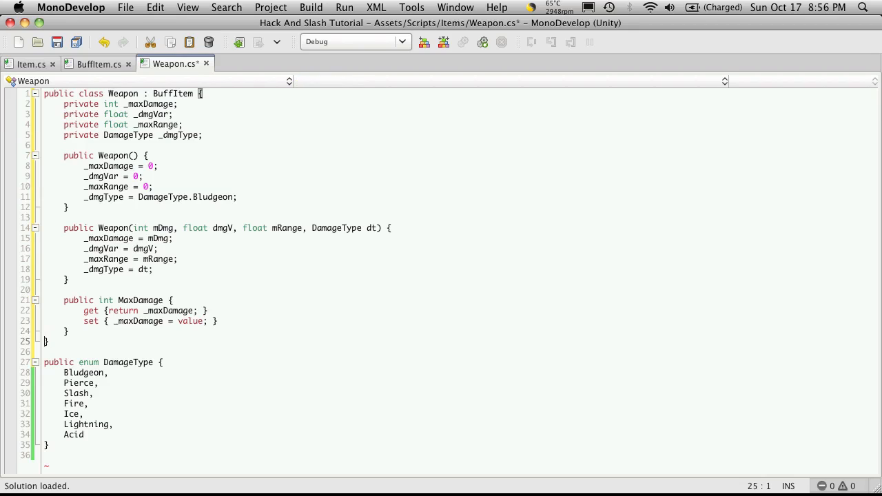
{"action": "type", "text": "public float"}
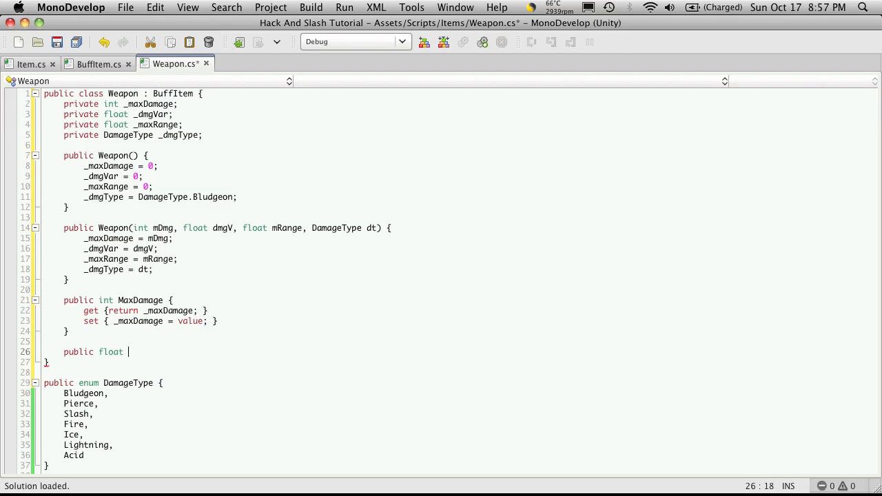
Write the DamageVariance property with get returning _dmgVar and set storing value.
{"action": "type", "text": "Damage"}
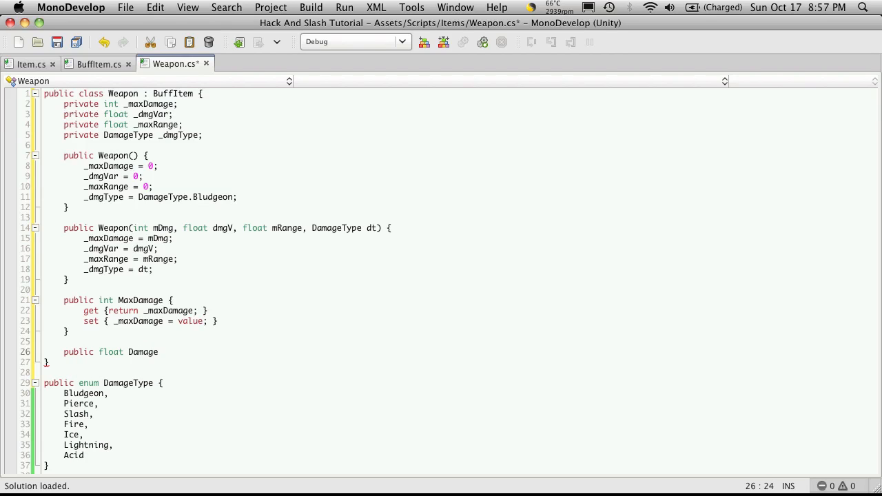
{"action": "type", "text": "Variance"}
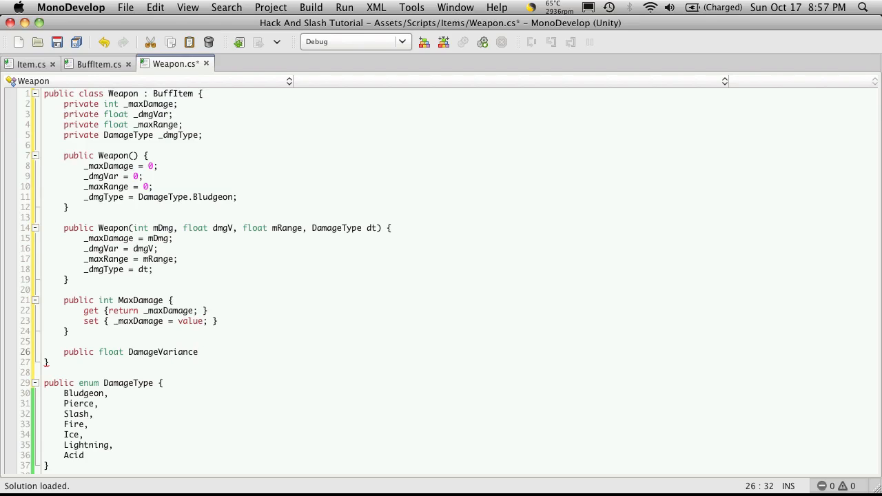
{"action": "type", "text": "{"}
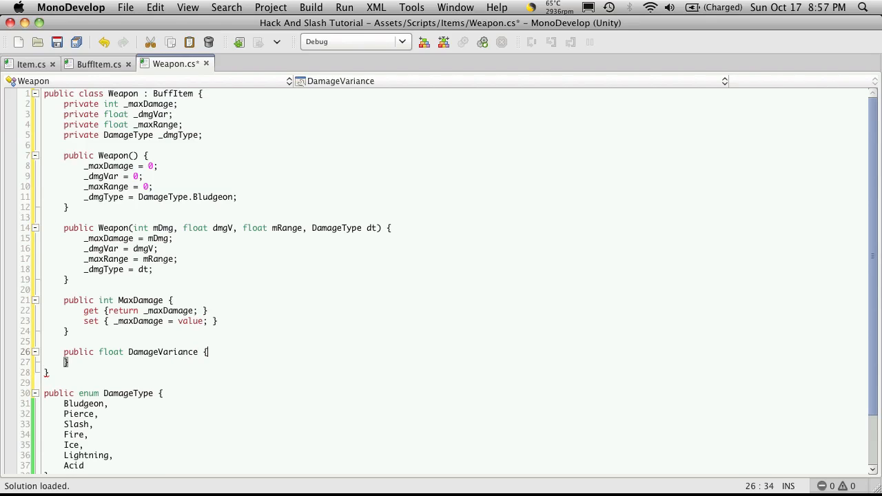
{"action": "type", "text": "get"}
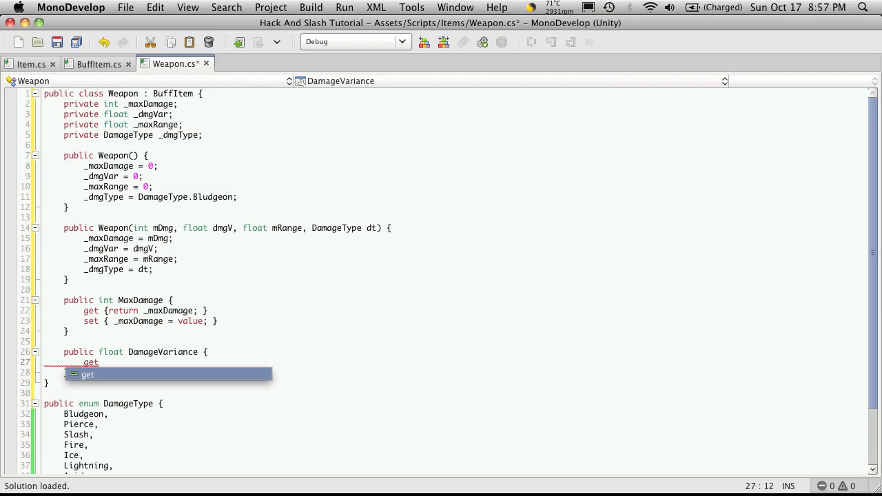
{"action": "type", "text": "set {"}
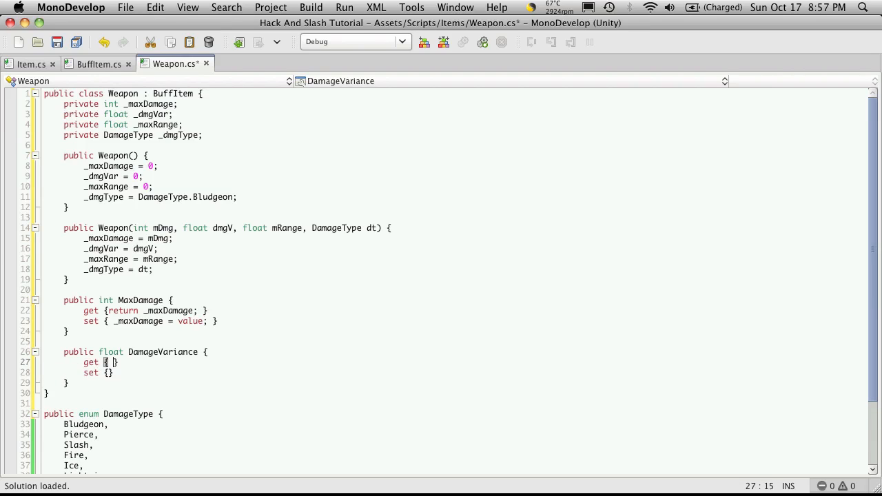
{"action": "type", "text": "return _"}
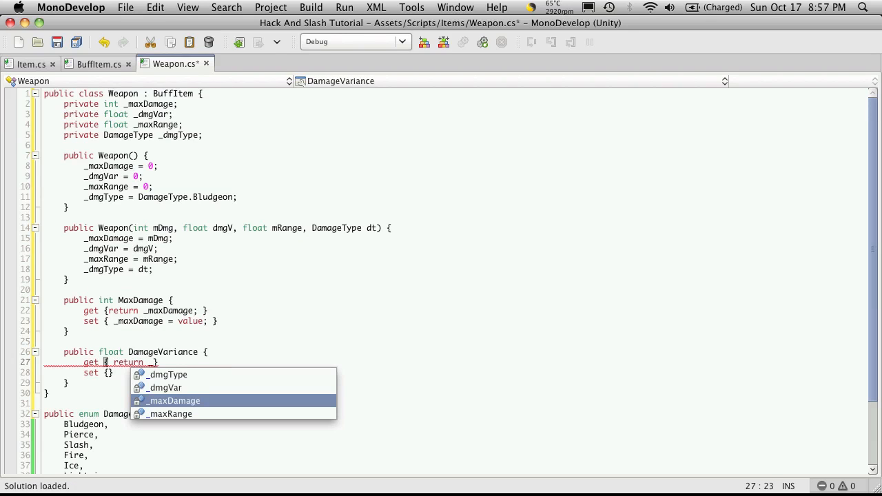
{"action": "type", "text": "dmgVar;"}
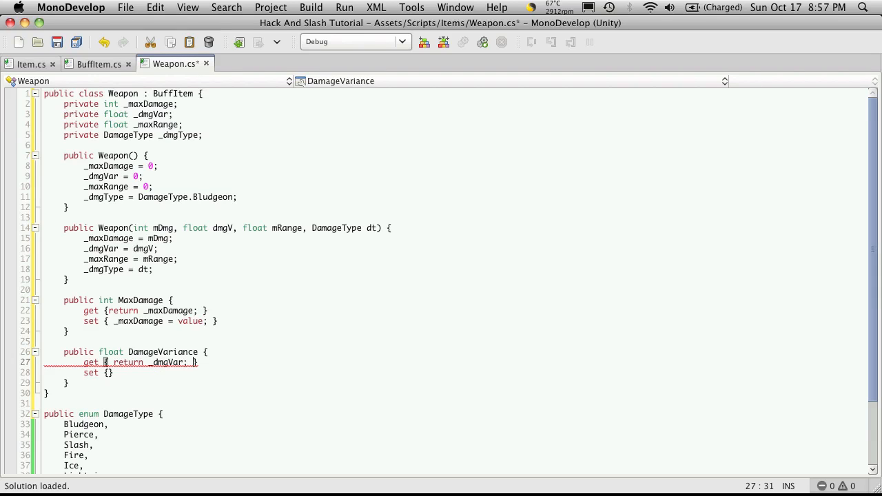
{"action": "type", "text": "_dmgV"}
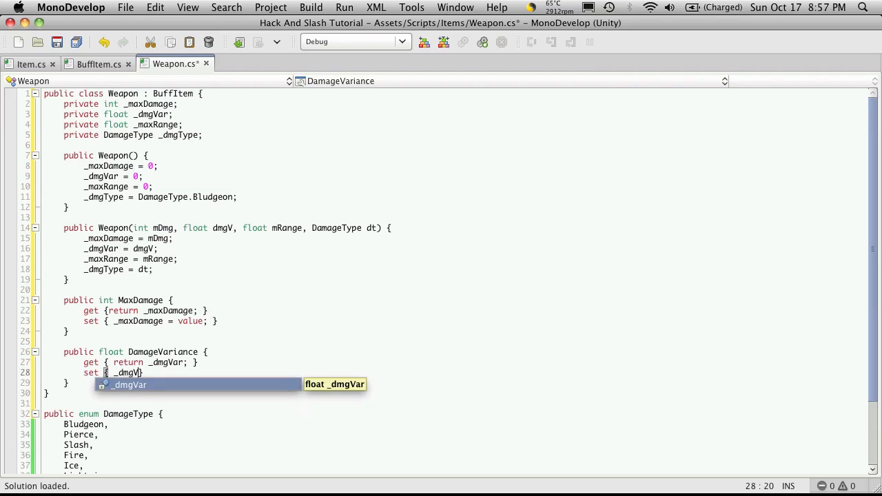
{"action": "type", "text": "= value;"}
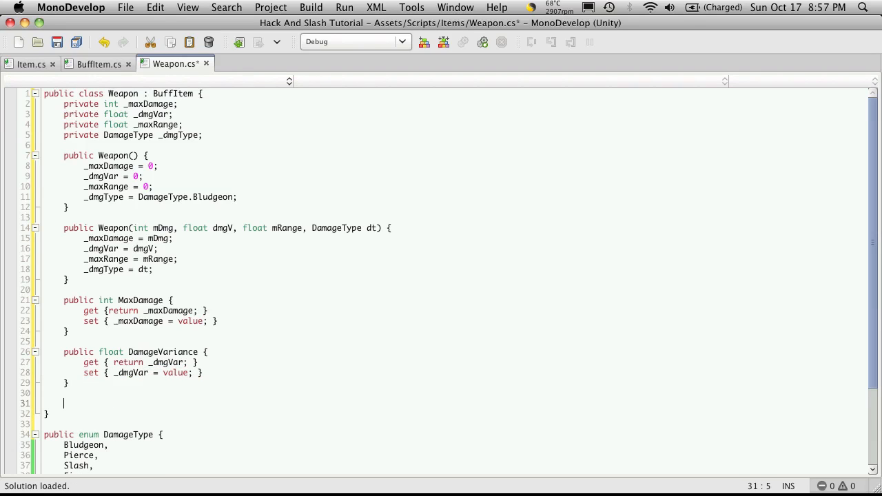
{"action": "type", "text": "public"}
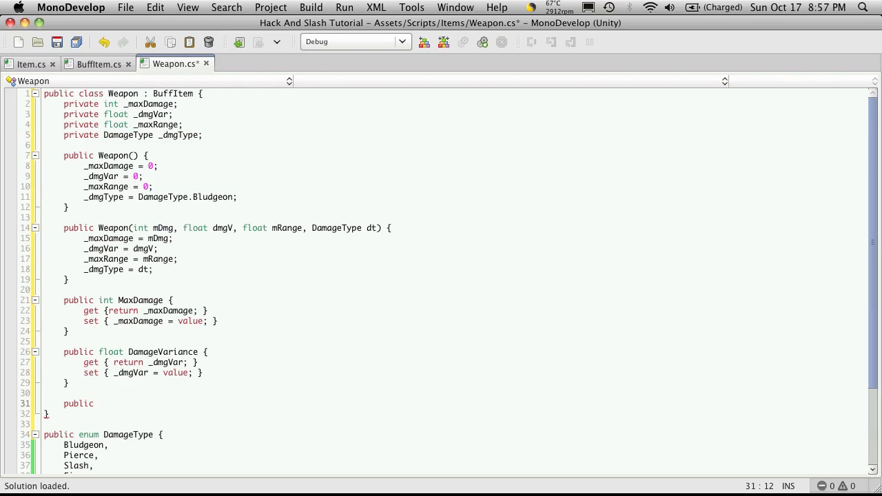
Type public float MaxRange { get { return _maxRange; } set { _maxRange = value; } }.
{"action": "type", "text": "float M"}
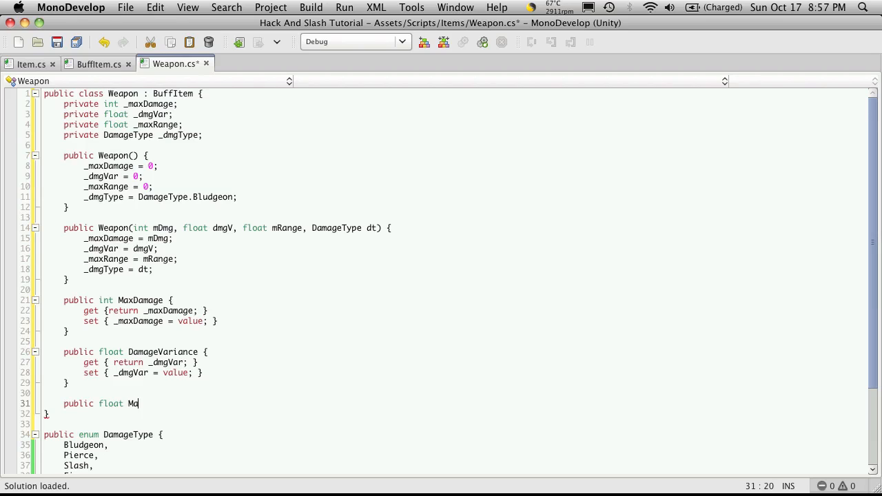
{"action": "type", "text": "axRang"}
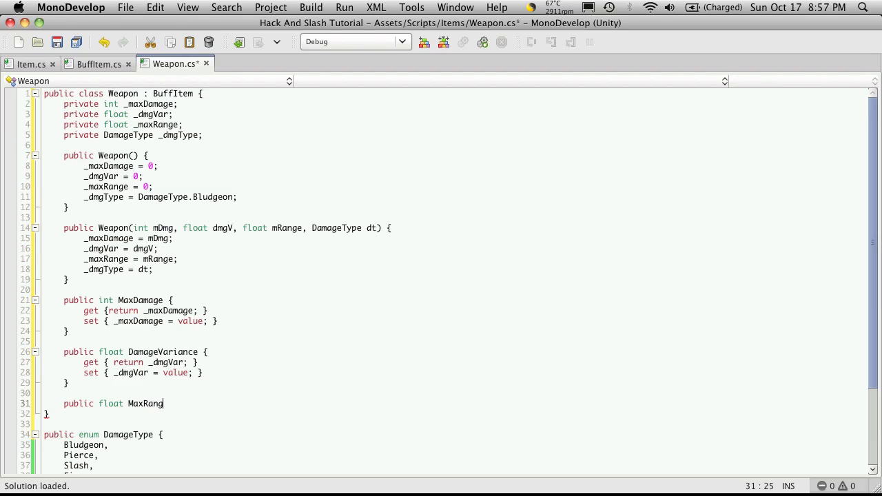
{"action": "type", "text": "e {"}
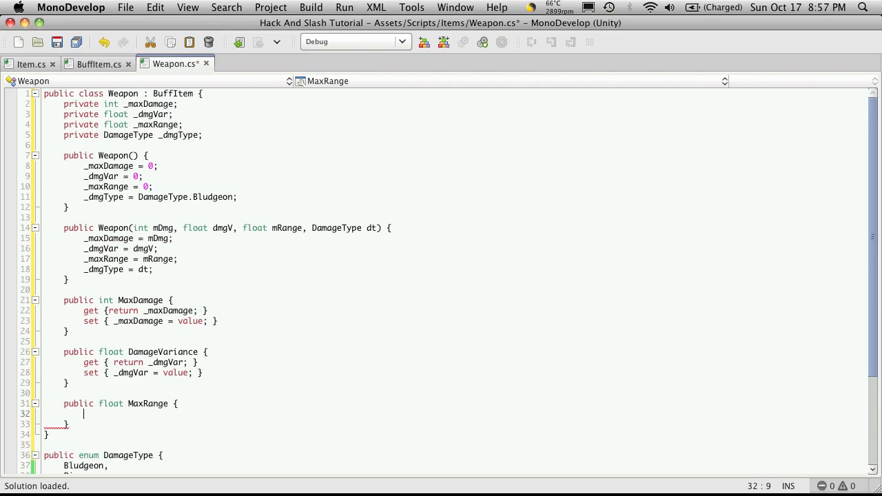
{"action": "type", "text": "get {}"}
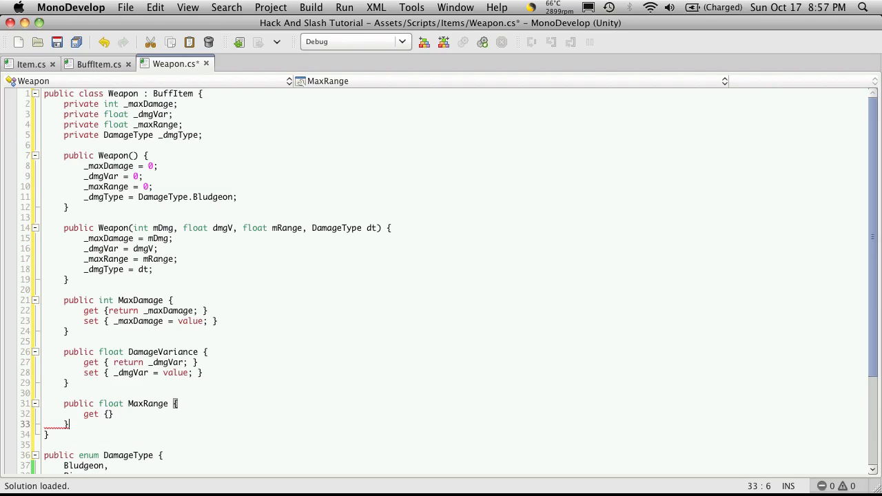
{"action": "type", "text": "set {"}
{"action": "left_click", "coordinate": [455, 413]}
{"action": "type", "text": " return "}
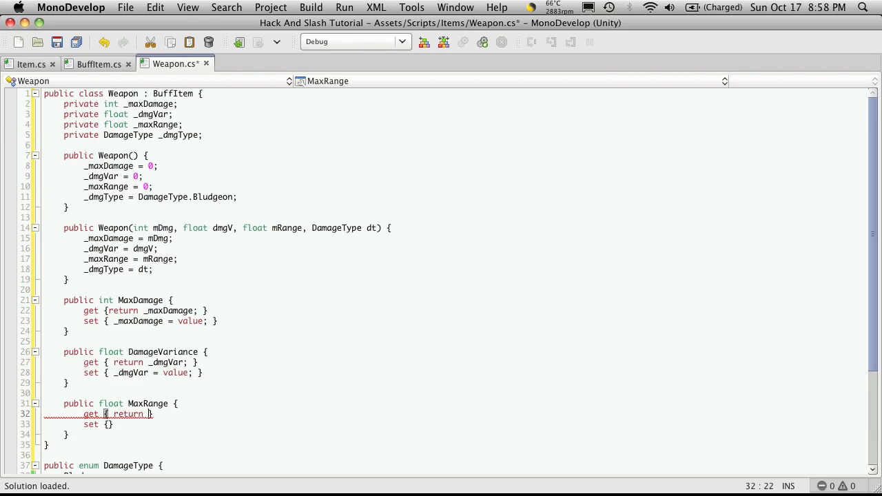
{"action": "type", "text": "max"}
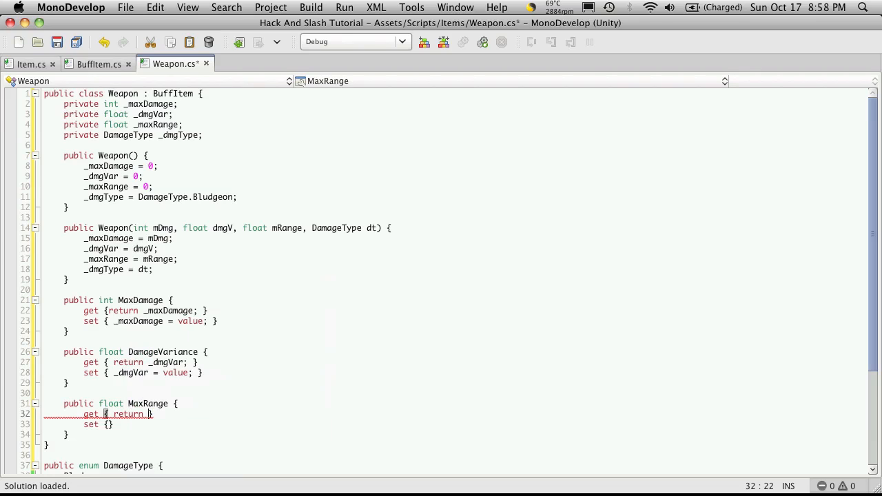
{"action": "type", "text": "_maxRange"}
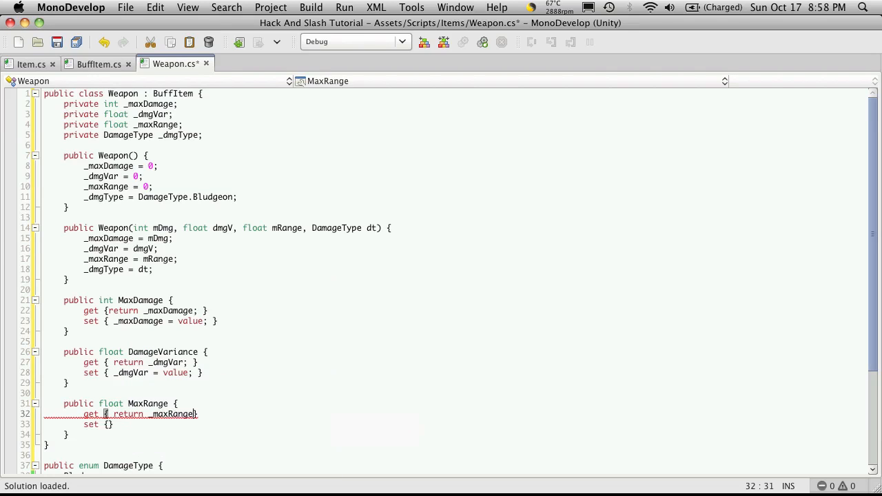
{"action": "type", "text": "; }"}
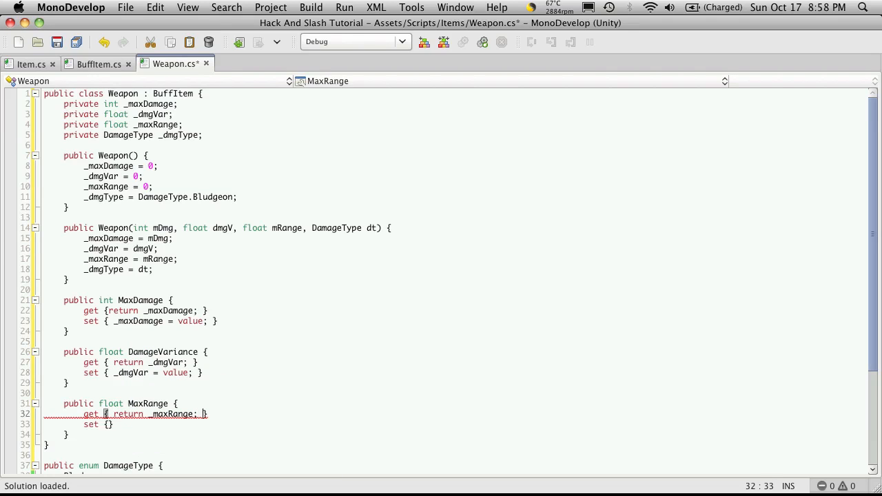
{"action": "type", "text": "_"}
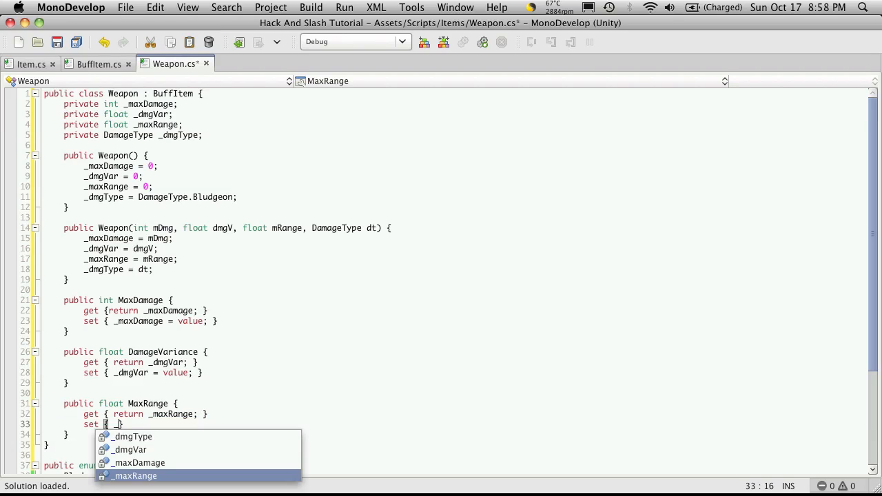
{"action": "type", "text": "maxRange ="}
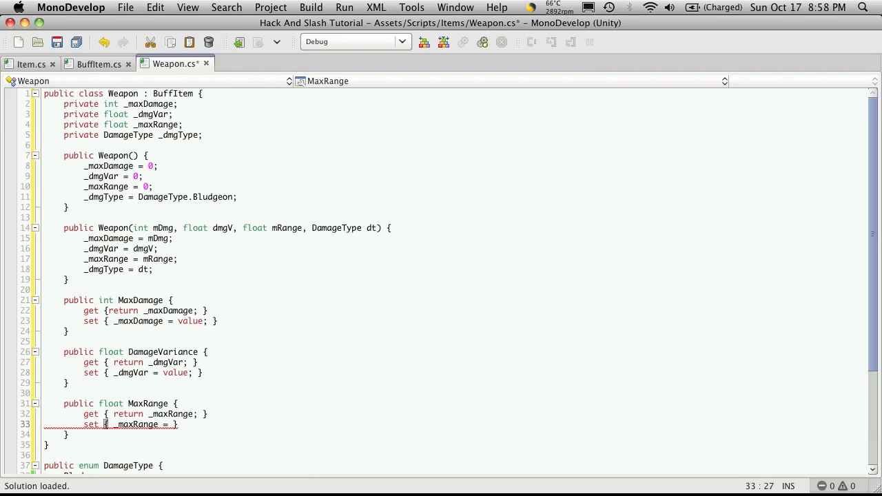
{"action": "type", "text": "value;"}
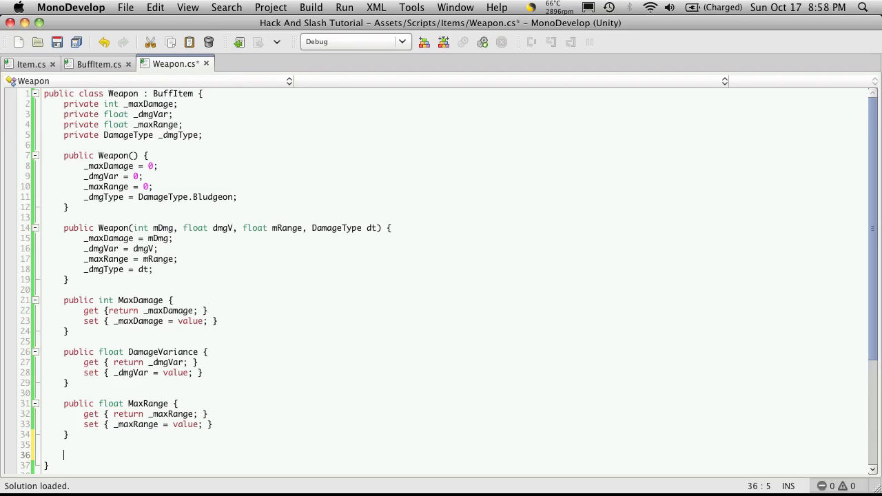
Write public DamageType TypeOfDamage with get and set on _dmgType, then save.
{"action": "type", "text": "public Dama"}
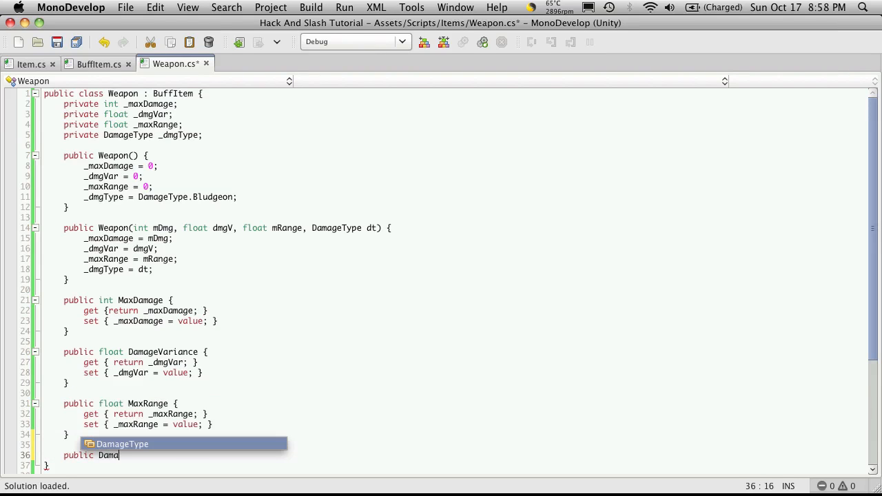
{"action": "key", "text": "Tab"}
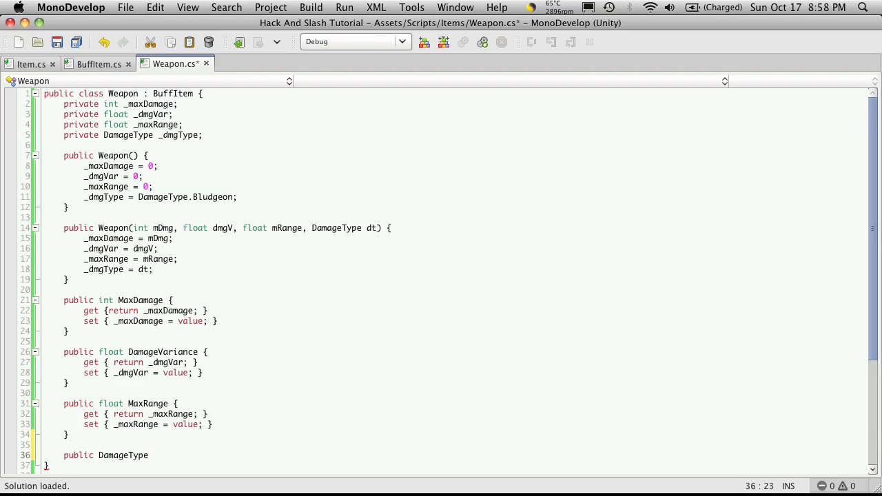
{"action": "type", "text": "Damage"}
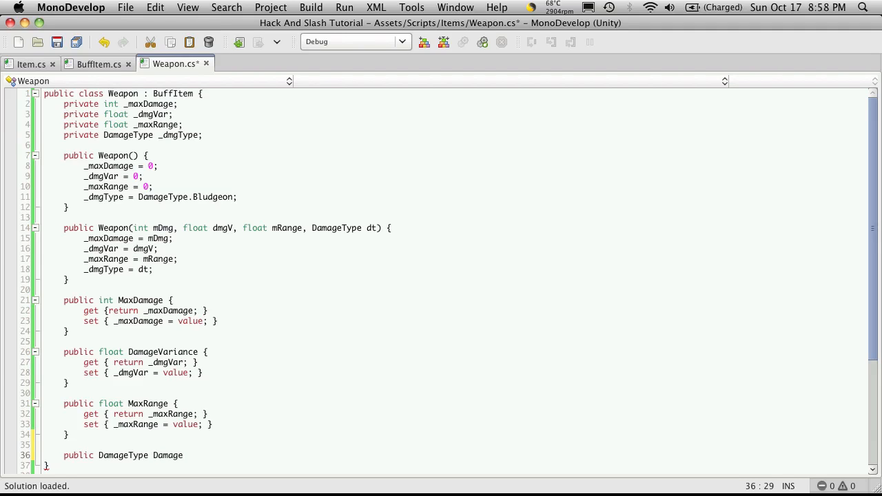
{"action": "type", "text": "Kin"}
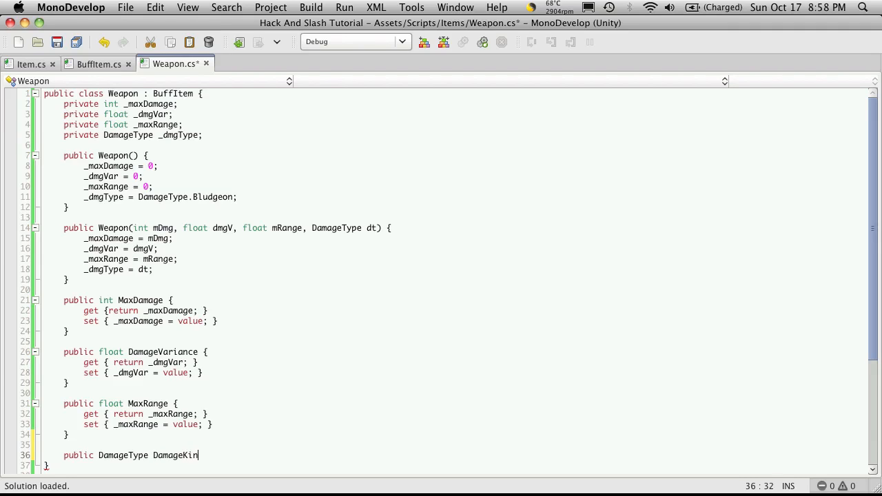
{"action": "type", "text": "d"}
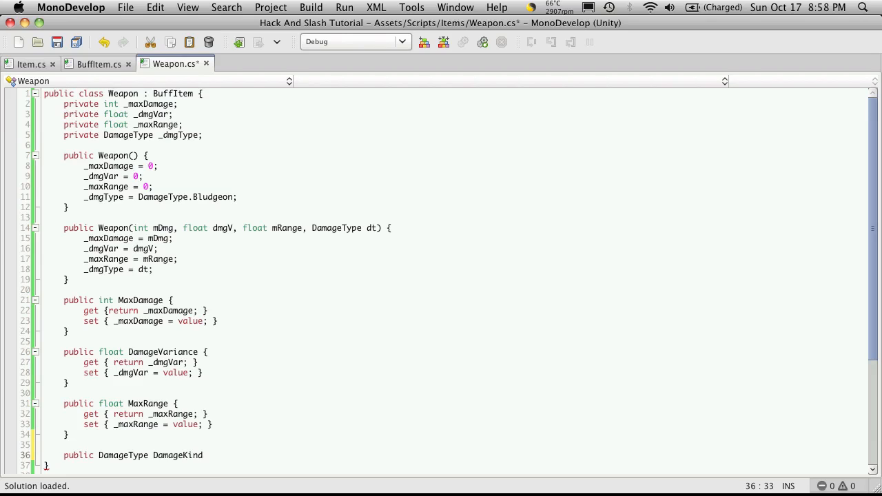
{"action": "type", "text": "{"}
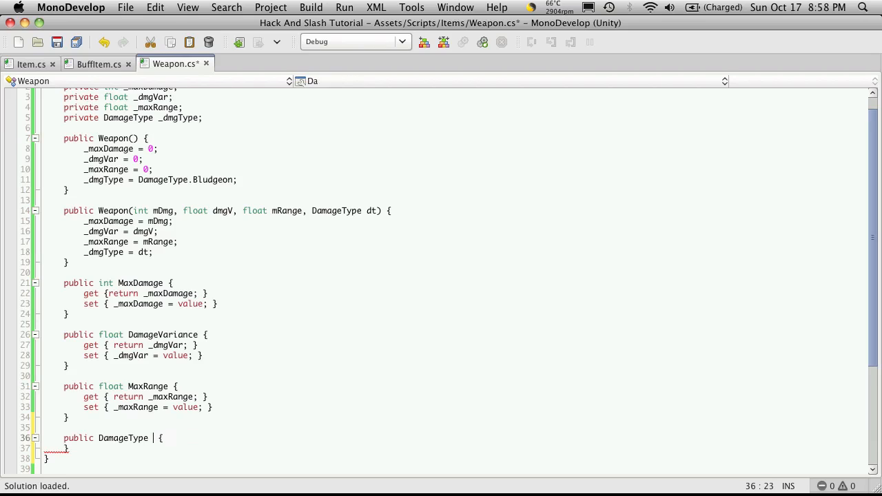
{"action": "type", "text": "TypeOfDamage"}
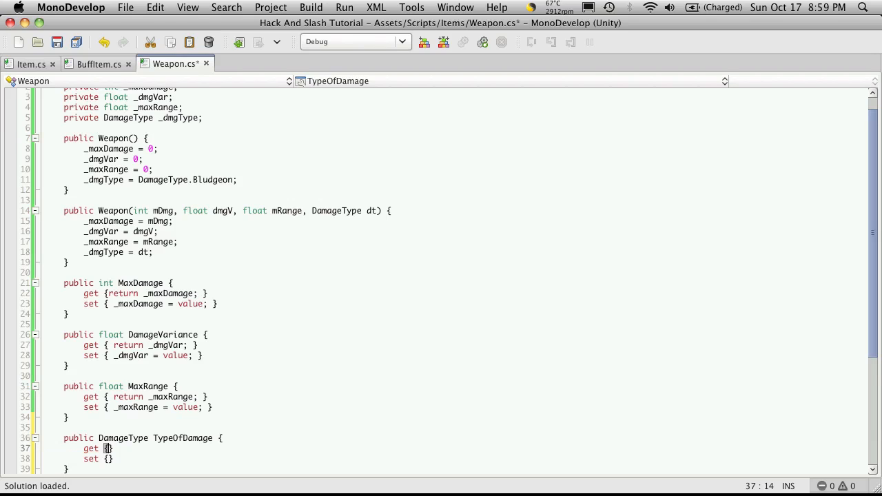
{"action": "type", "text": "return"}
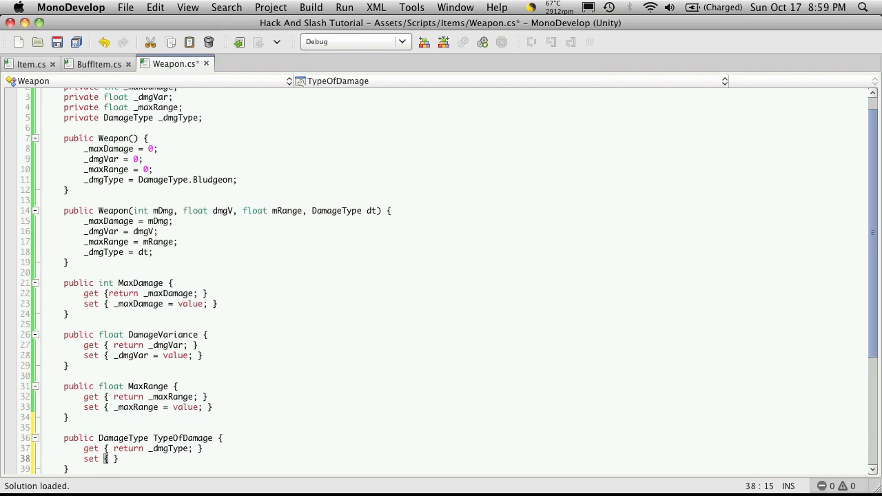
{"action": "type", "text": "_dmgType = value;"}
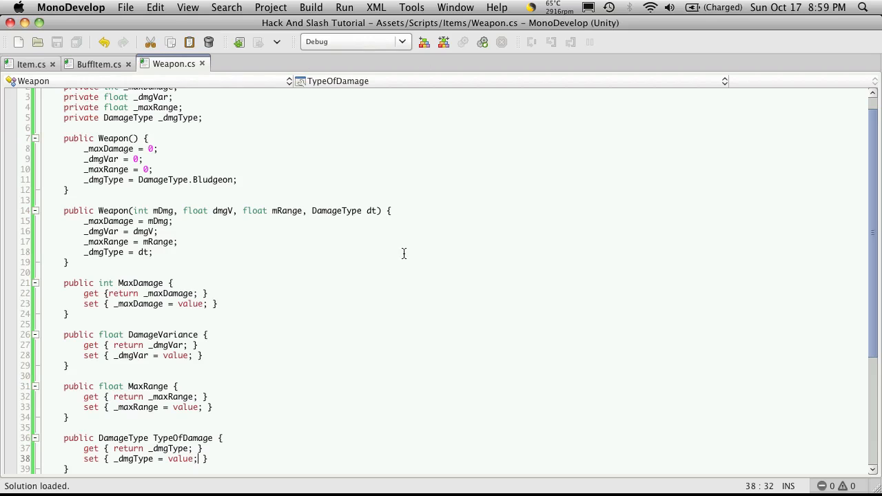
{"action": "scroll", "scroll_direction": "down", "scroll_amount": 3}
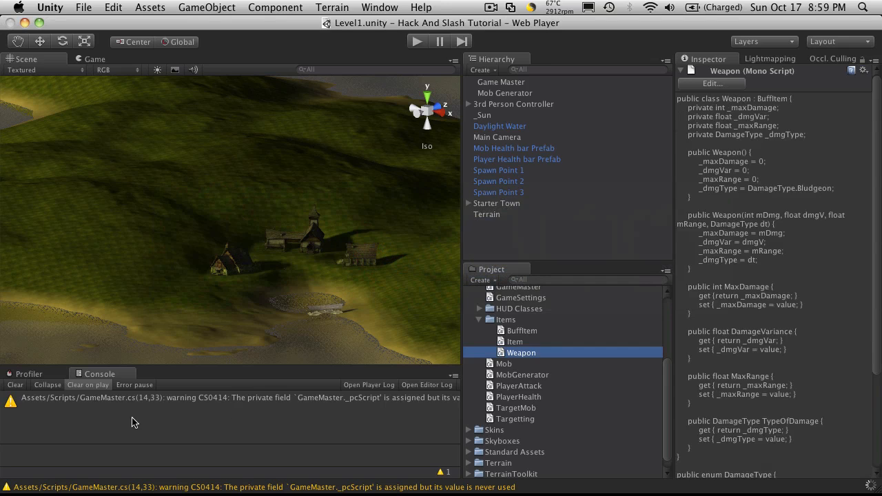
{"action": "mouse_move", "coordinate": [331, 438]}
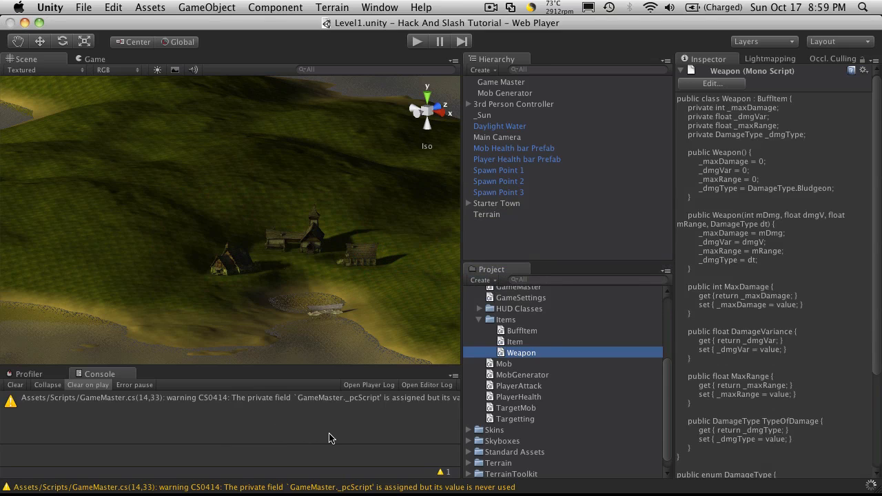